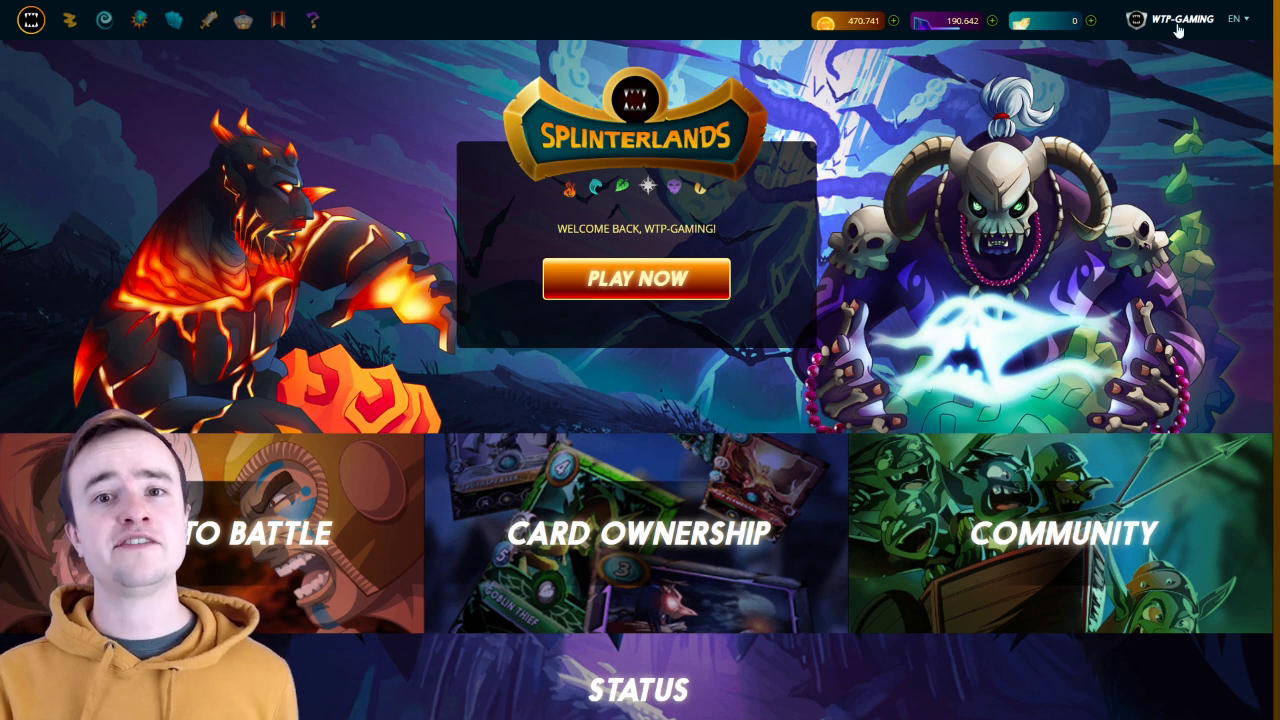
Step: Open the WTP-GAMING account dropdown at the top right
{"action": "left_click", "coordinate": [1180, 20]}
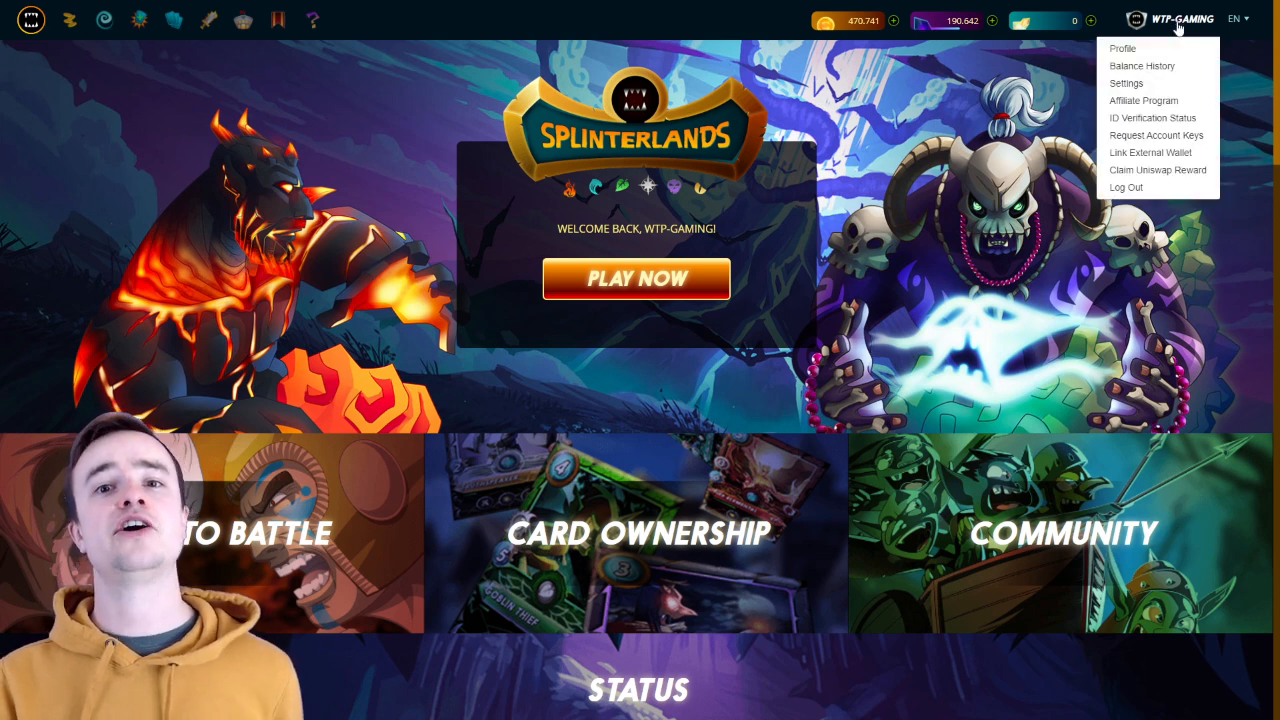
{"action": "mouse_move", "coordinate": [1174, 66]}
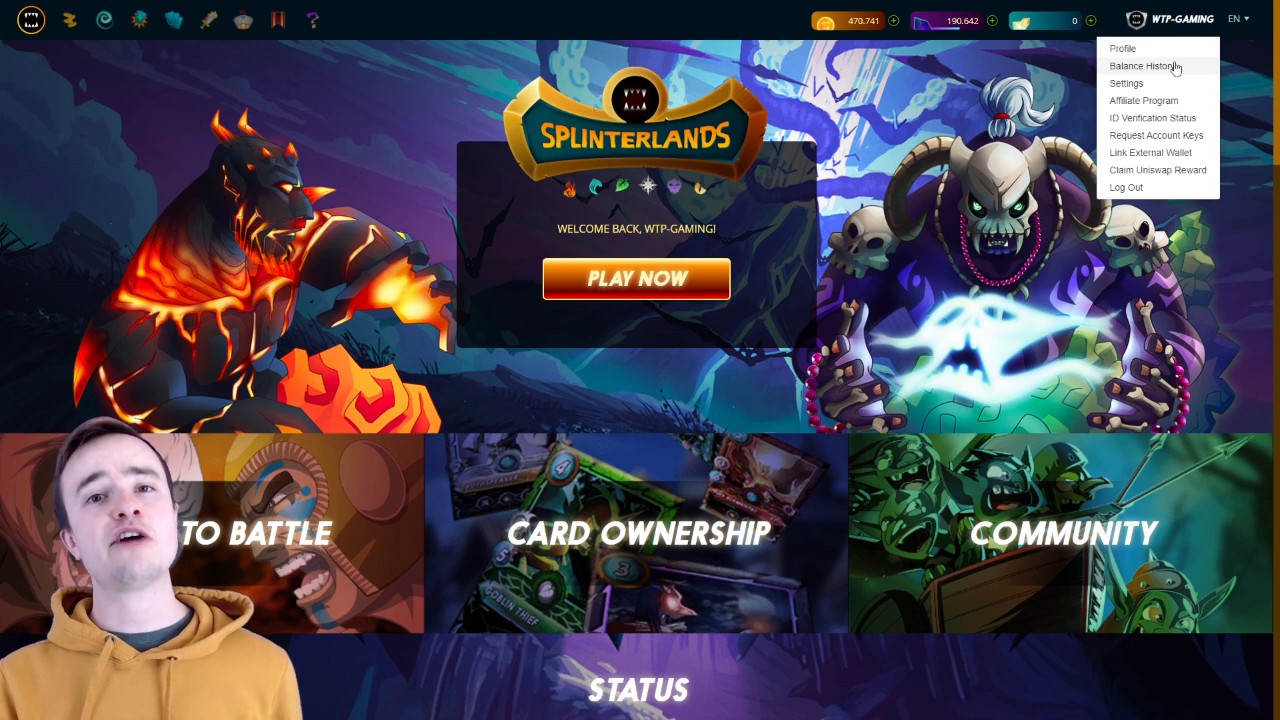
{"action": "mouse_move", "coordinate": [1184, 140]}
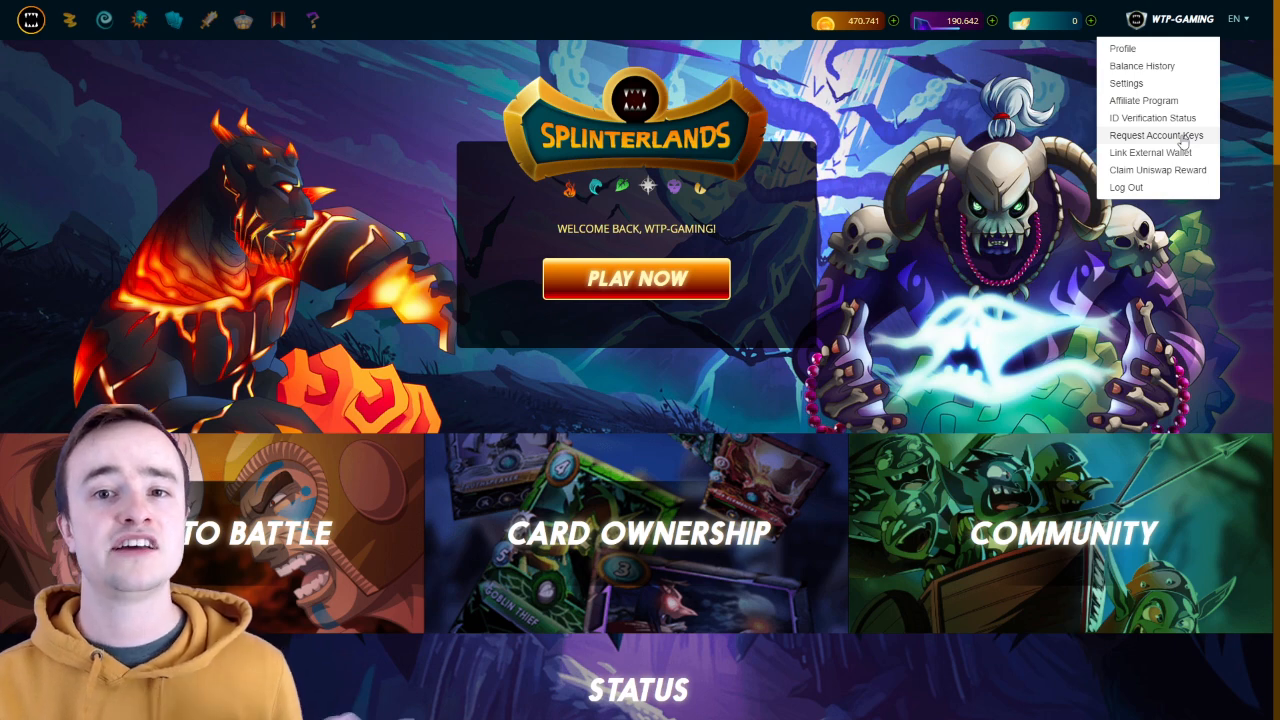
Step: Choose Request Account Keys to bring up the Request Keys dialog
{"action": "left_click", "coordinate": [1156, 136]}
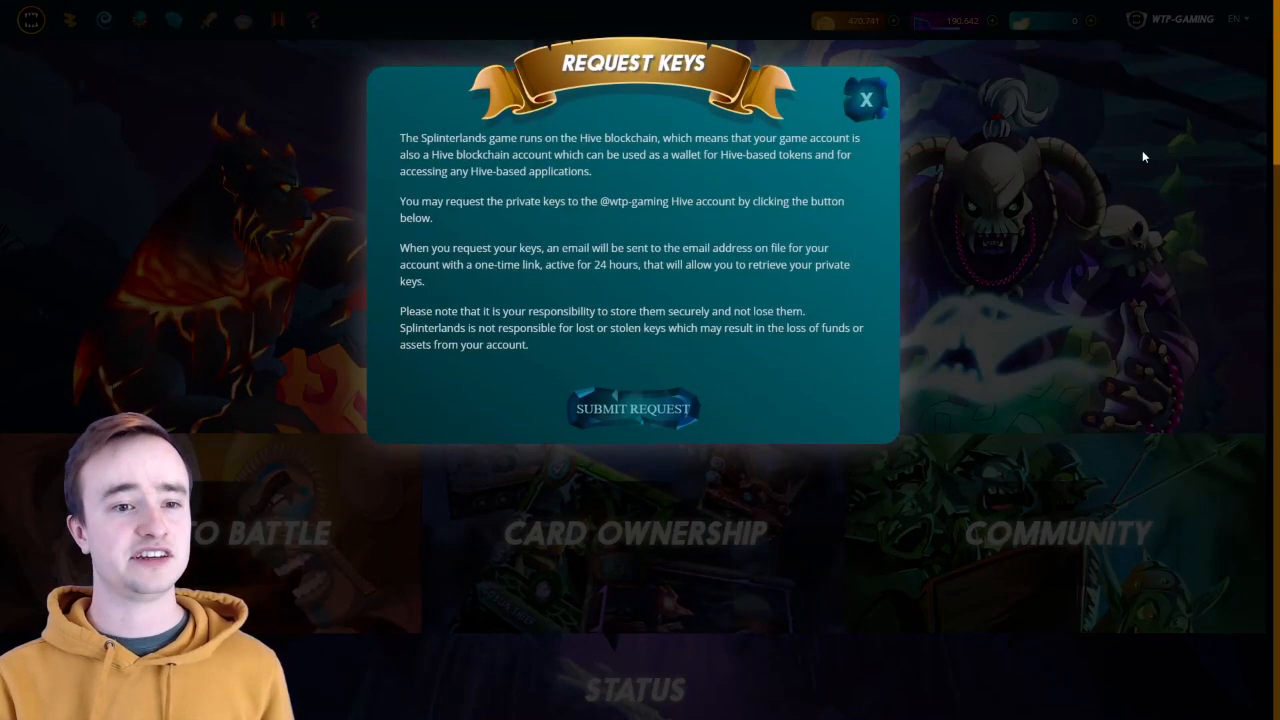
{"action": "mouse_move", "coordinate": [662, 392]}
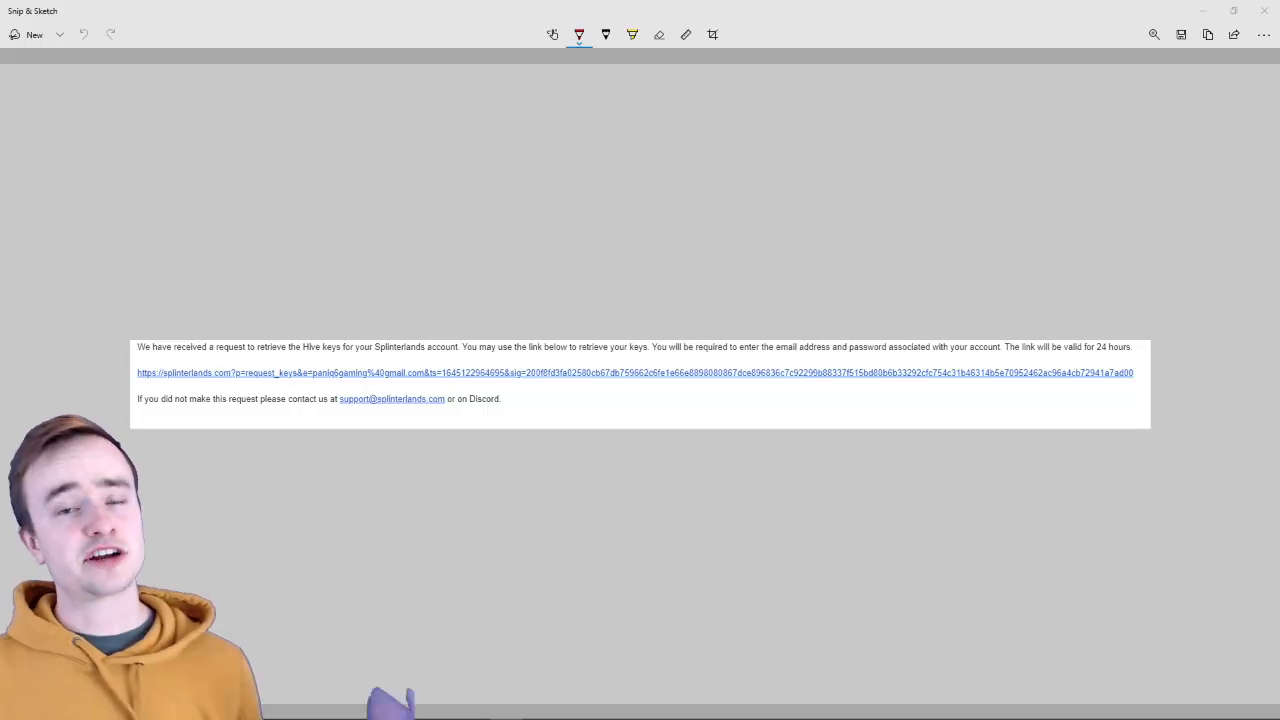
{"action": "mouse_move", "coordinate": [700, 492]}
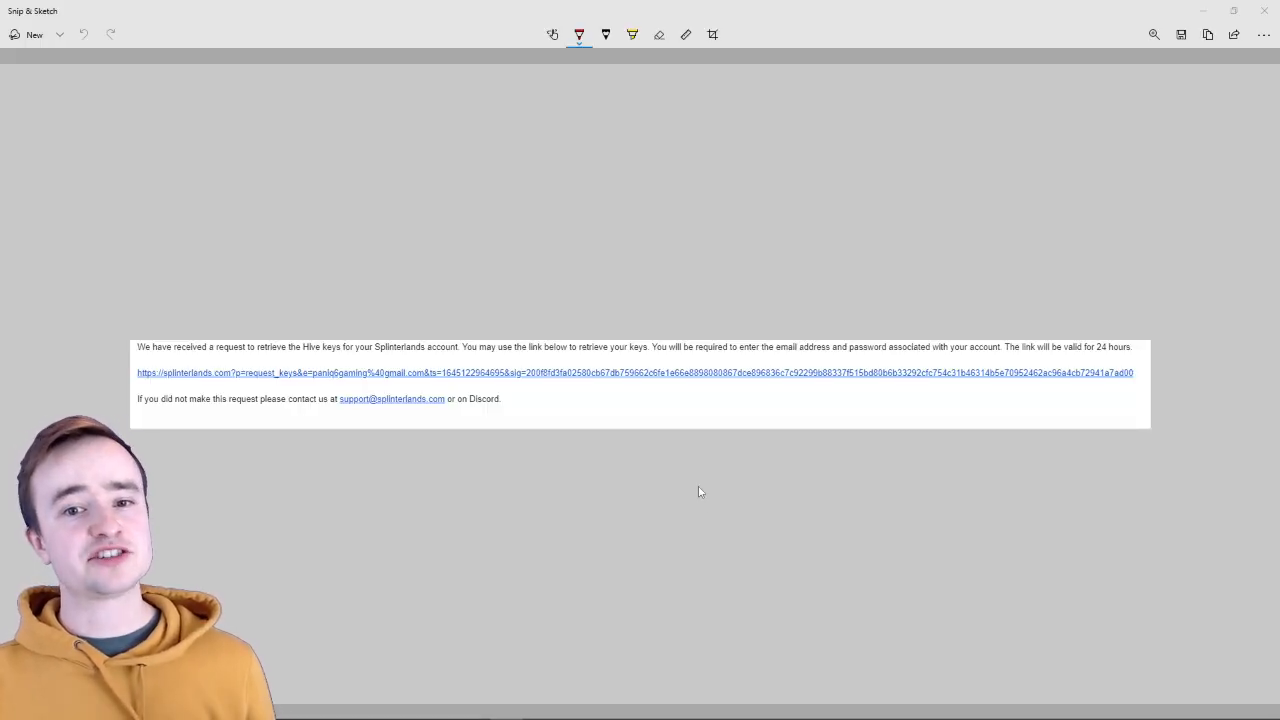
{"action": "mouse_move", "coordinate": [600, 384]}
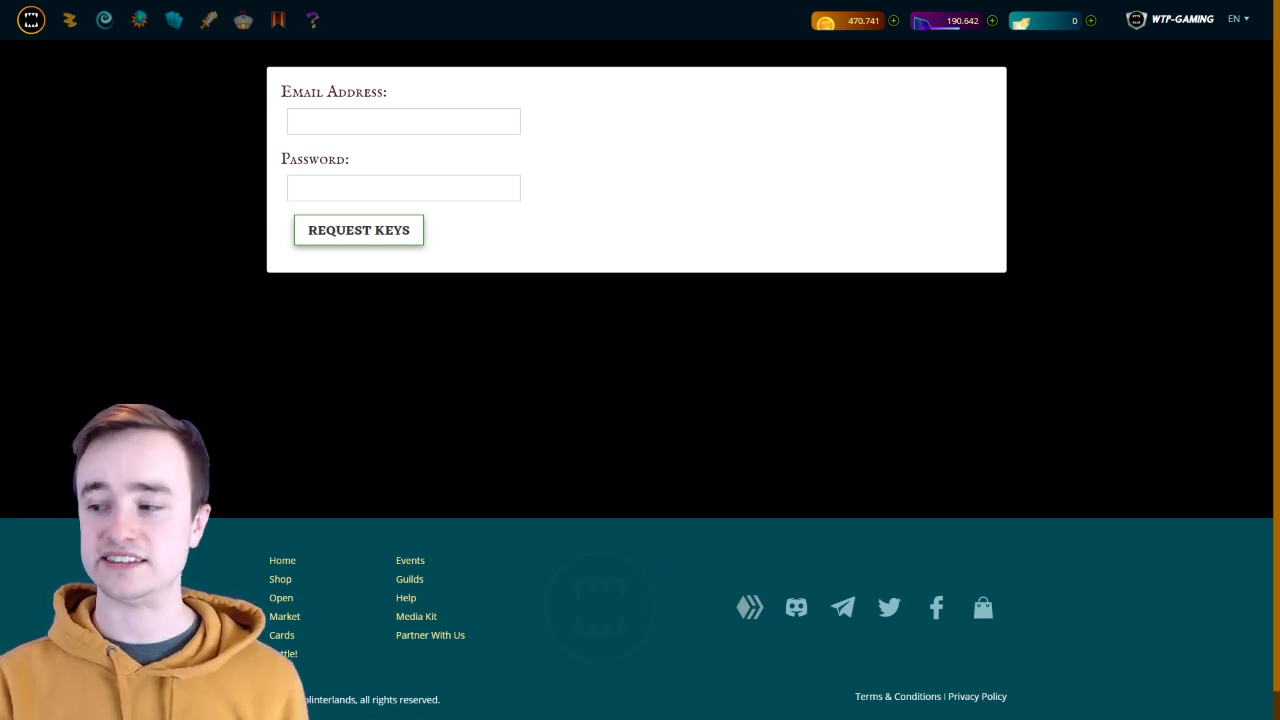
Step: Enter the account email to reveal the keys, then follow the hive-keychain.com link
{"action": "left_click", "coordinate": [358, 230]}
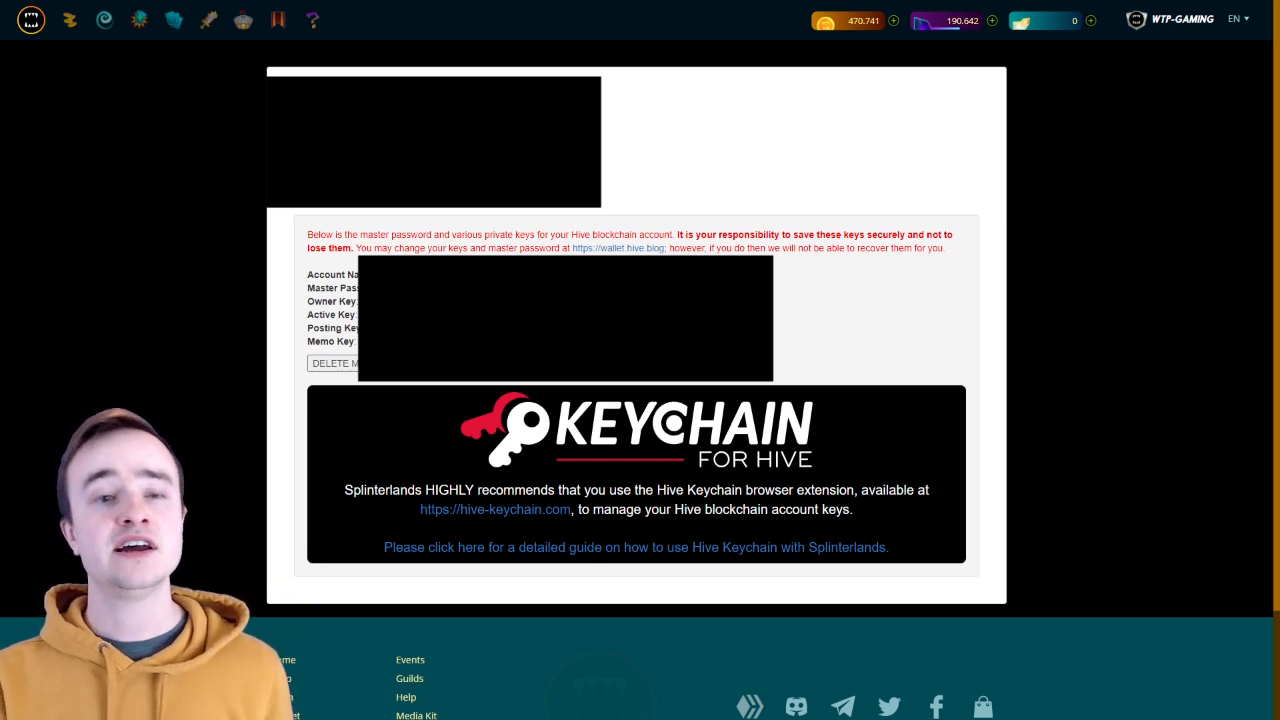
{"action": "mouse_move", "coordinate": [538, 462]}
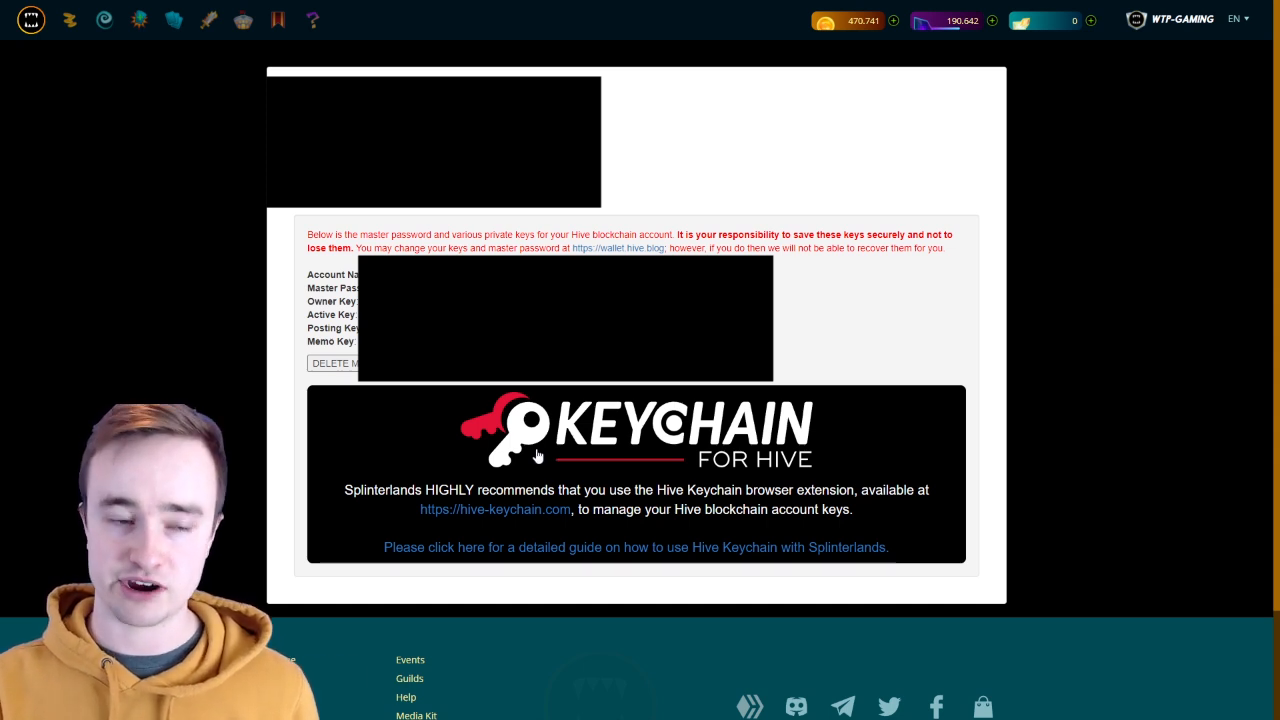
{"action": "left_click", "coordinate": [496, 510]}
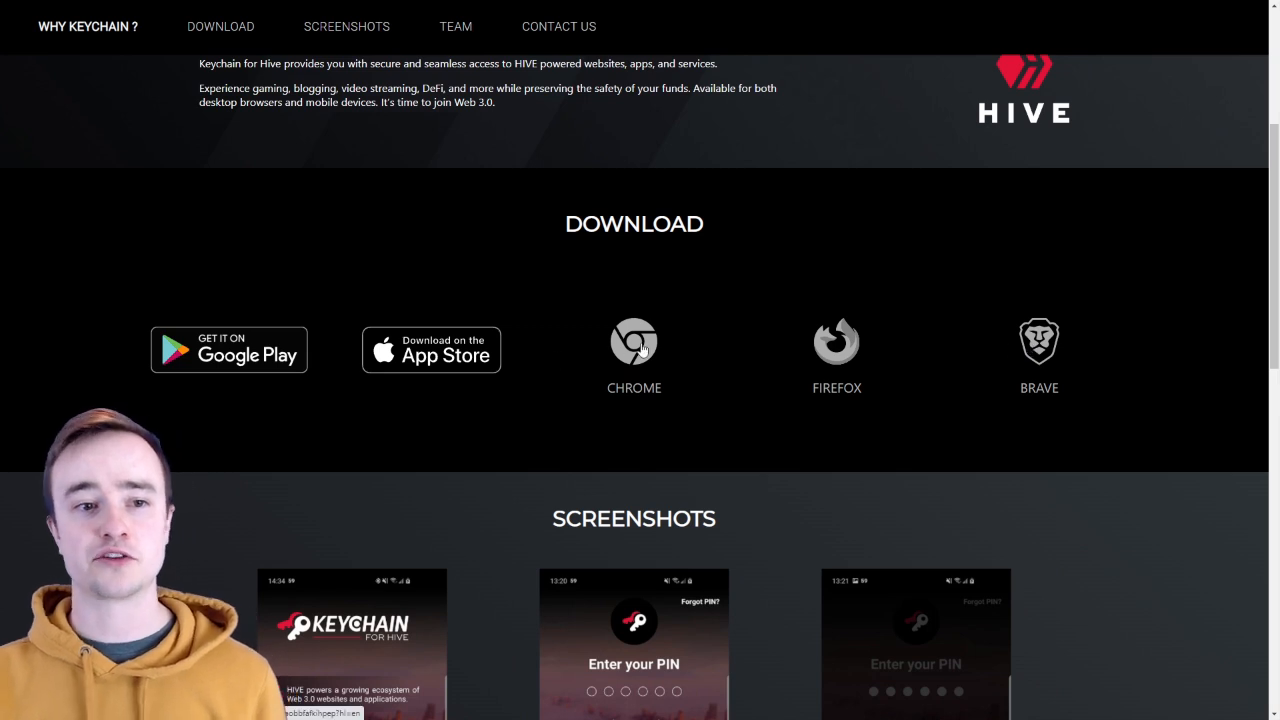
Step: Install the Hive Keychain extension for Chrome from the Download section
{"action": "left_click", "coordinate": [634, 342]}
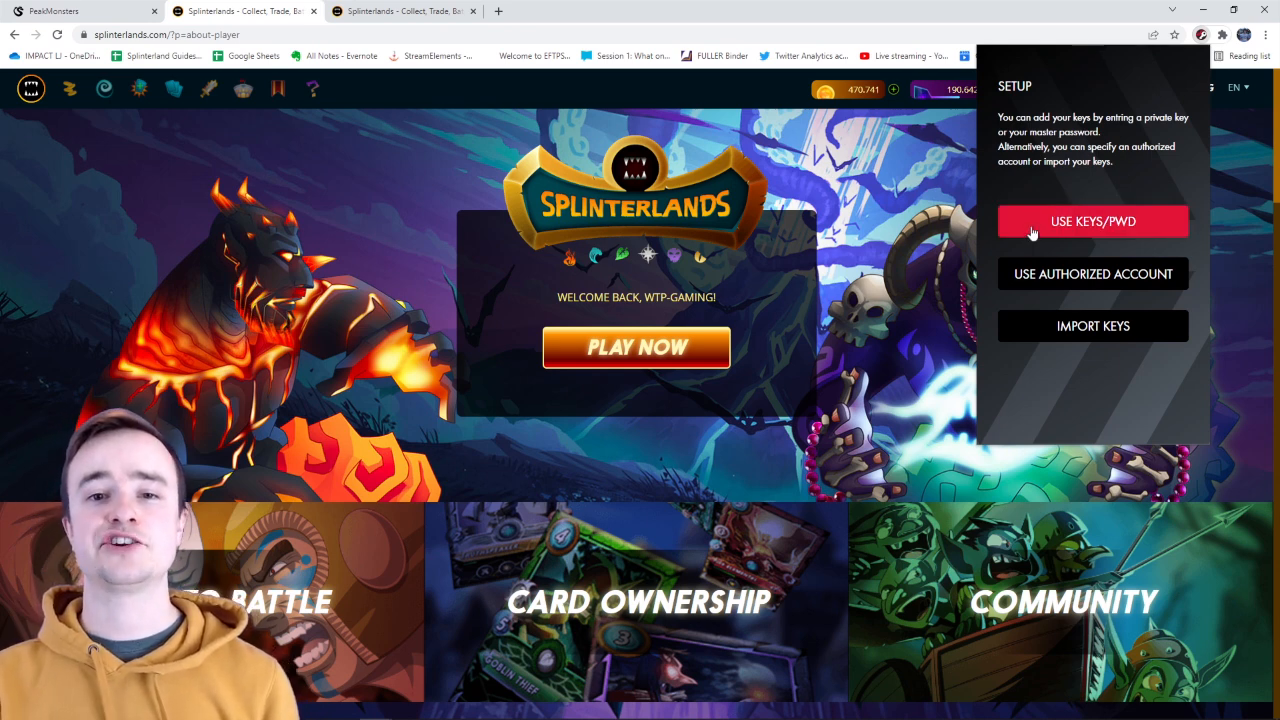
Step: Add the wtp-gaming account via Use Keys/PWD, import its keys and save them
{"action": "left_click", "coordinate": [1092, 220]}
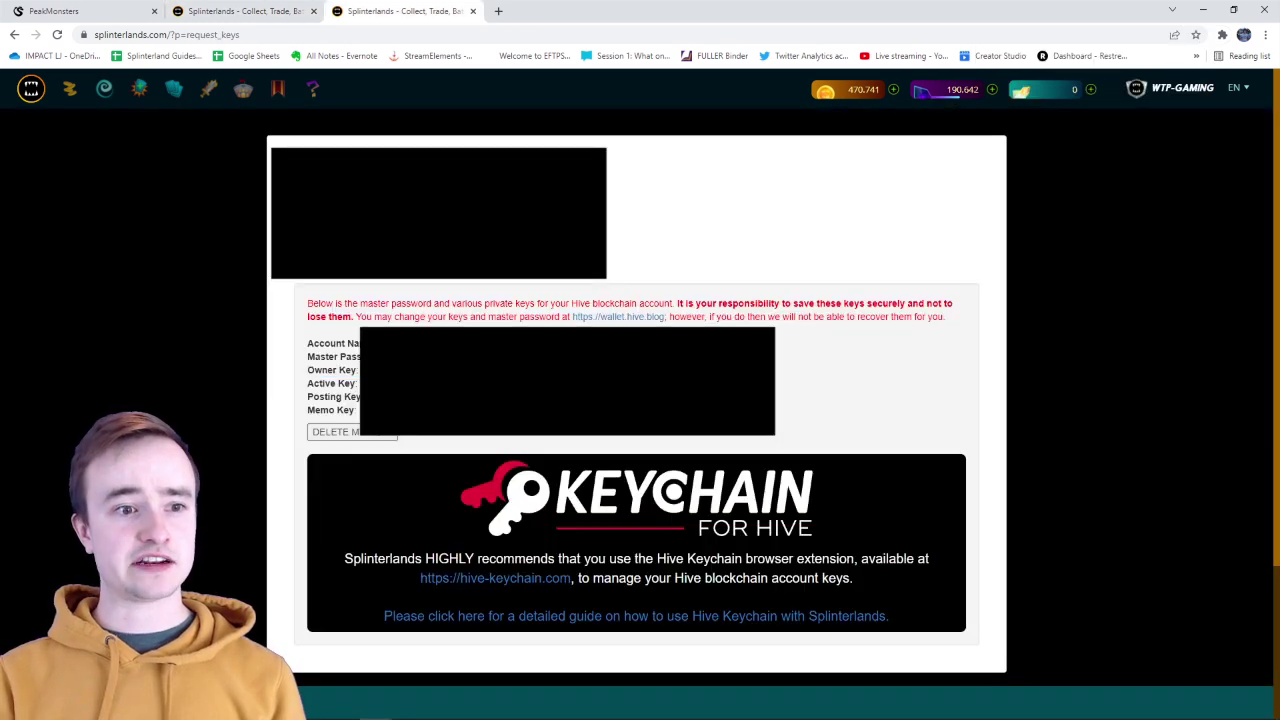
{"action": "left_click", "coordinate": [1222, 32]}
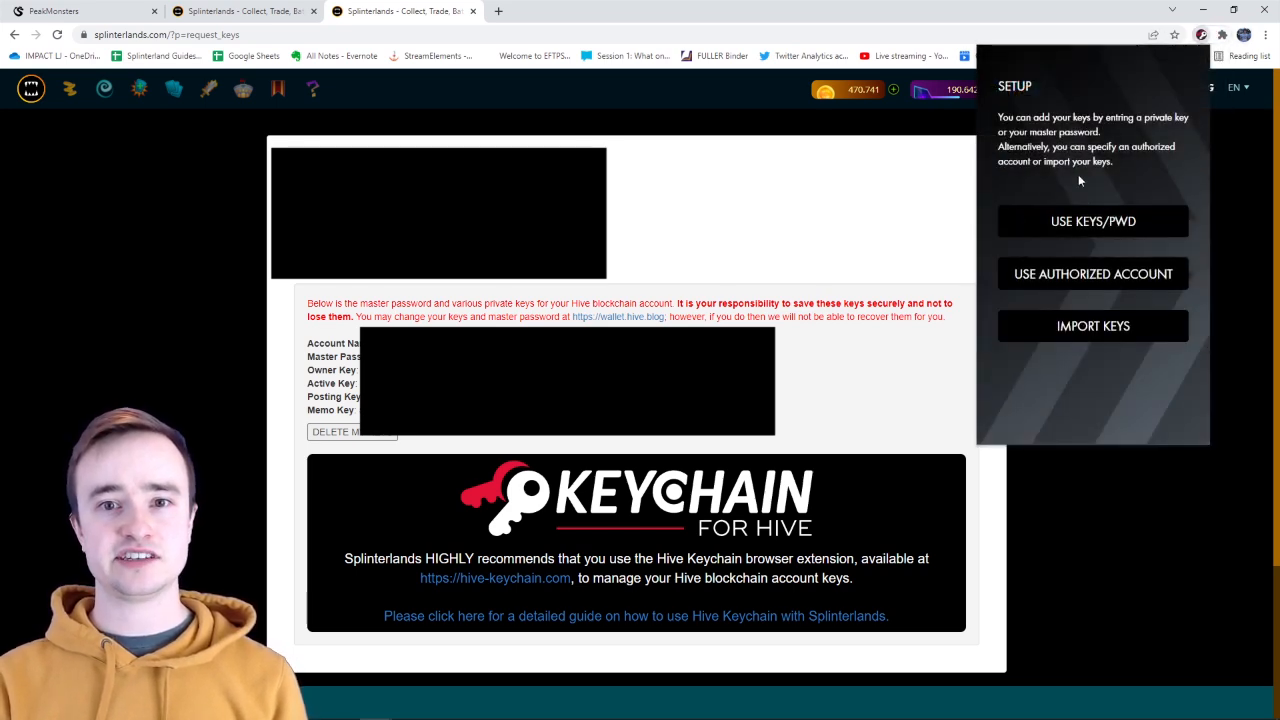
{"action": "left_click", "coordinate": [1092, 220]}
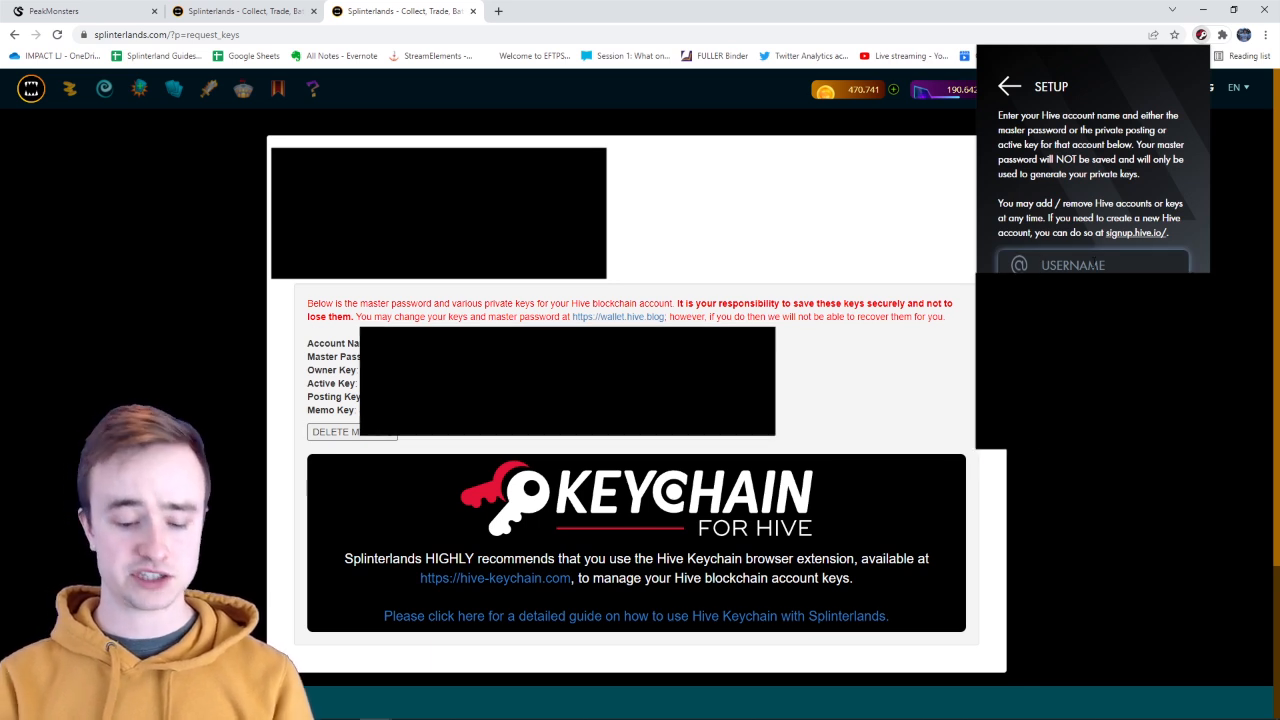
{"action": "type", "text": "wtp-gaming"}
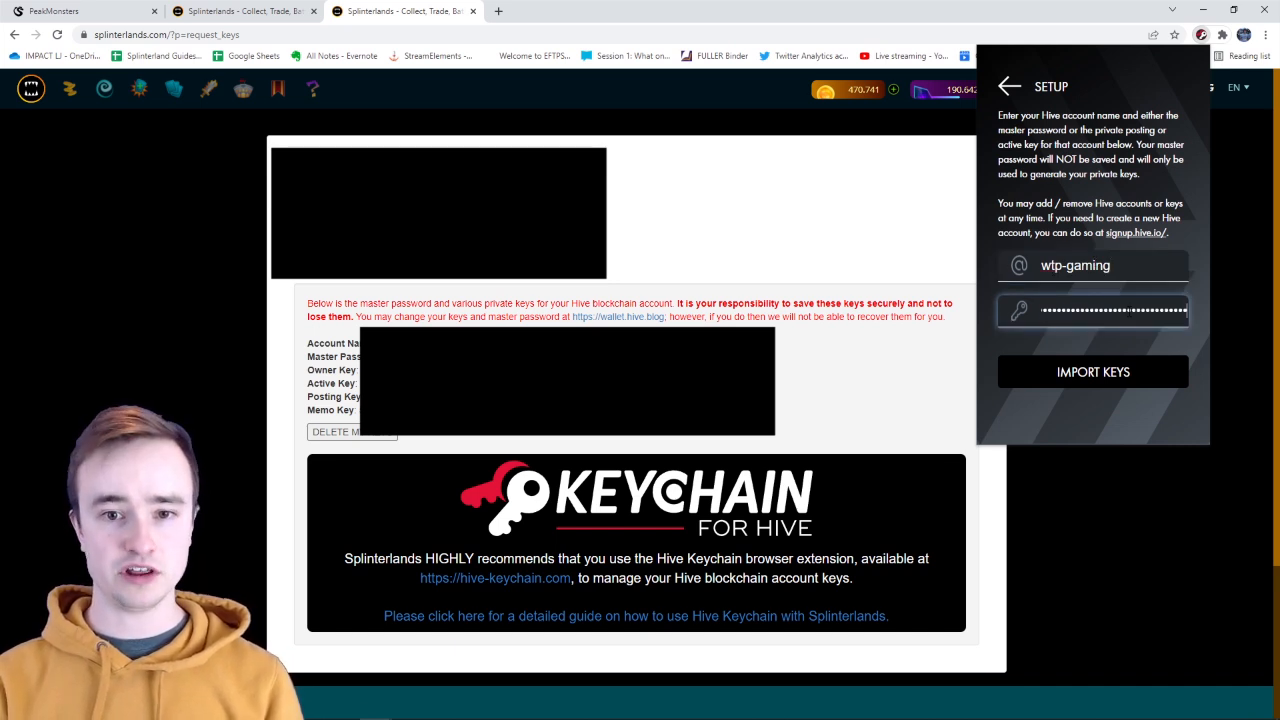
{"action": "left_click", "coordinate": [1092, 370]}
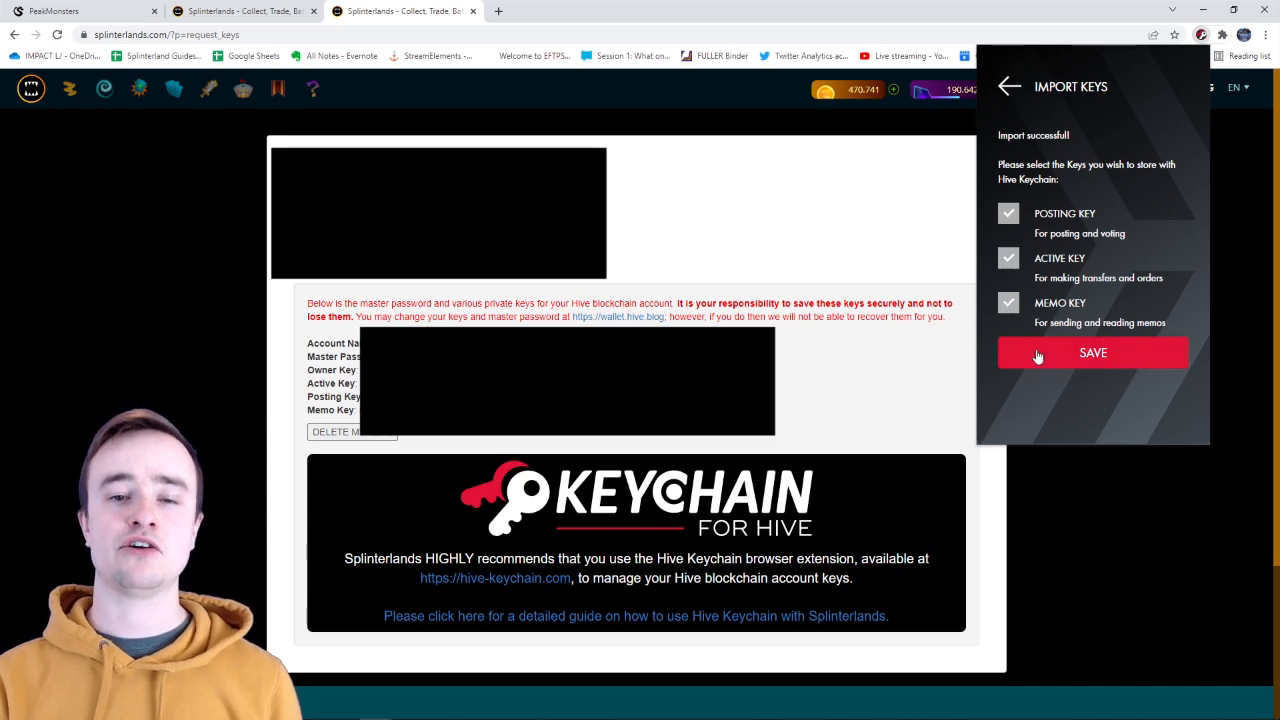
{"action": "left_click", "coordinate": [1092, 352]}
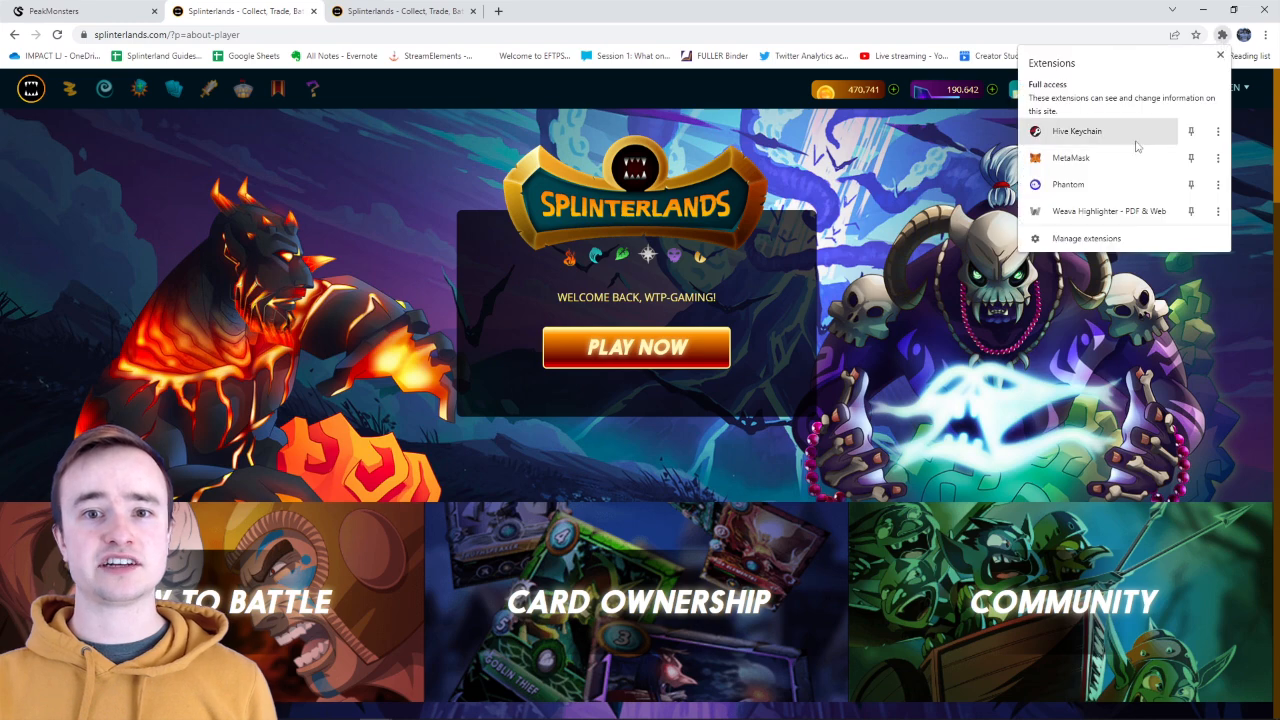
Step: Open the wtp-gaming wallet in Keychain and choose Add New Account
{"action": "left_click", "coordinate": [1076, 132]}
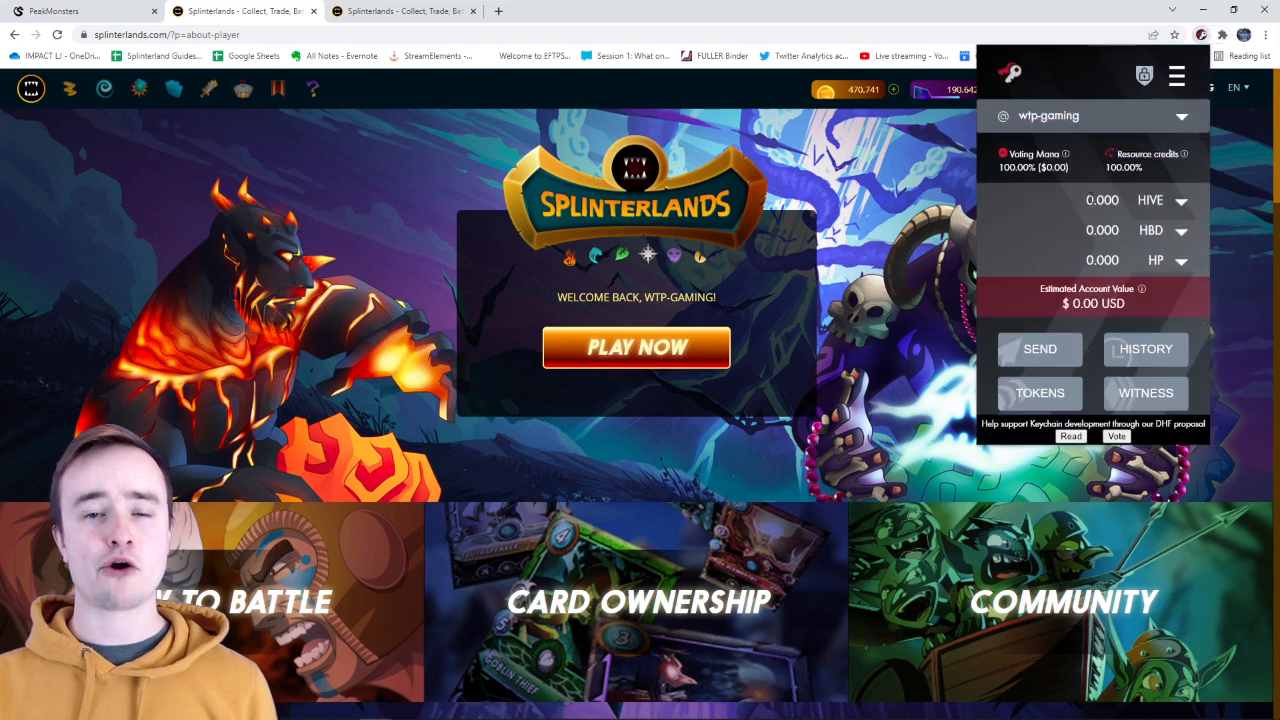
{"action": "mouse_move", "coordinate": [1064, 228]}
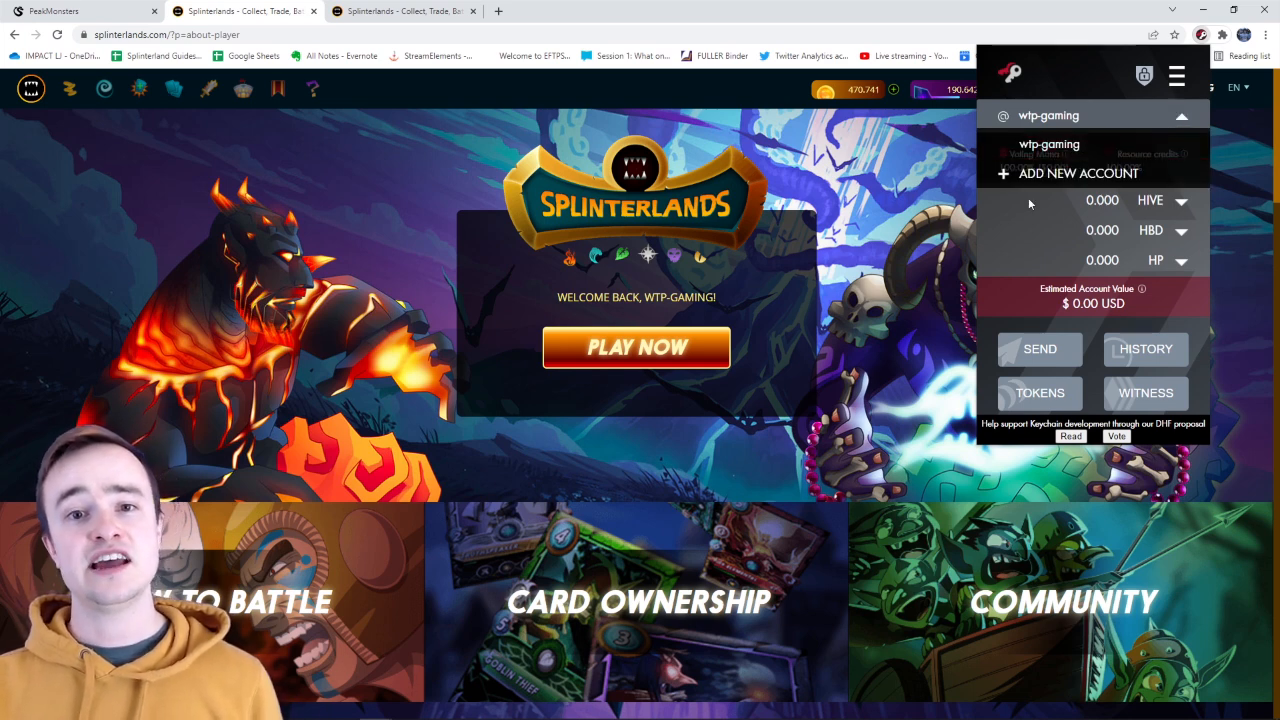
{"action": "mouse_move", "coordinate": [1058, 172]}
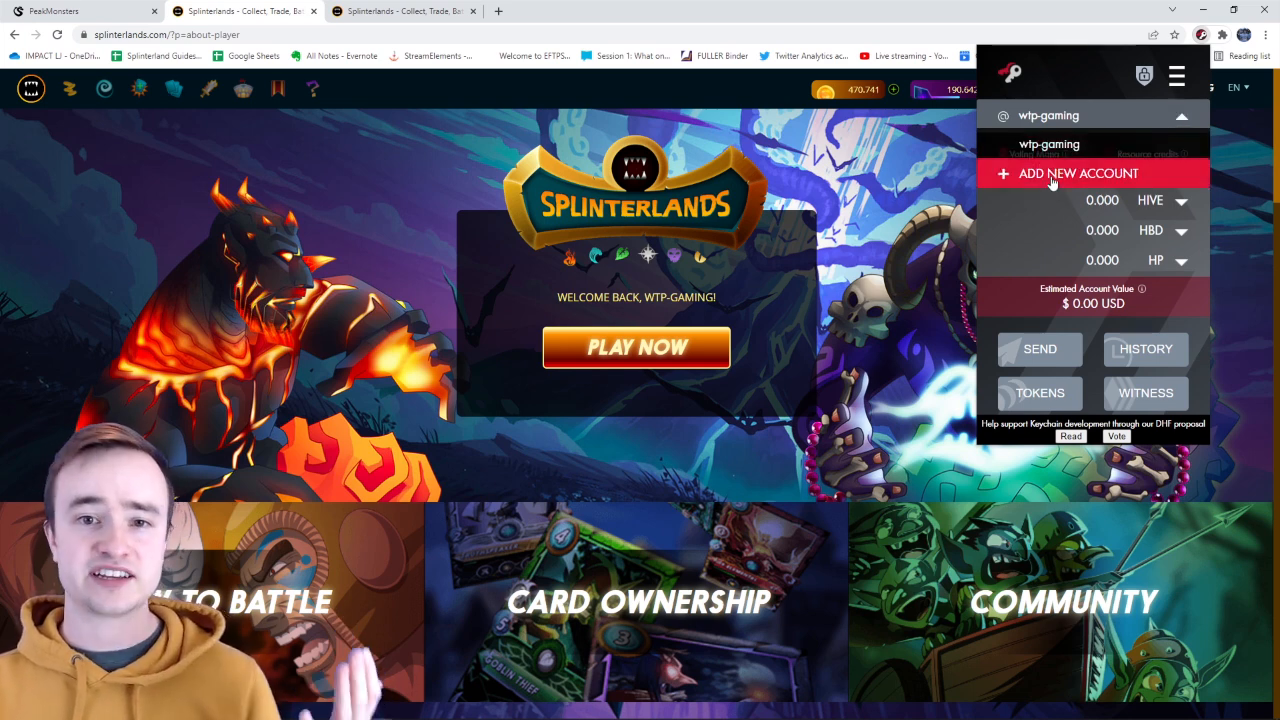
{"action": "left_click", "coordinate": [1076, 172]}
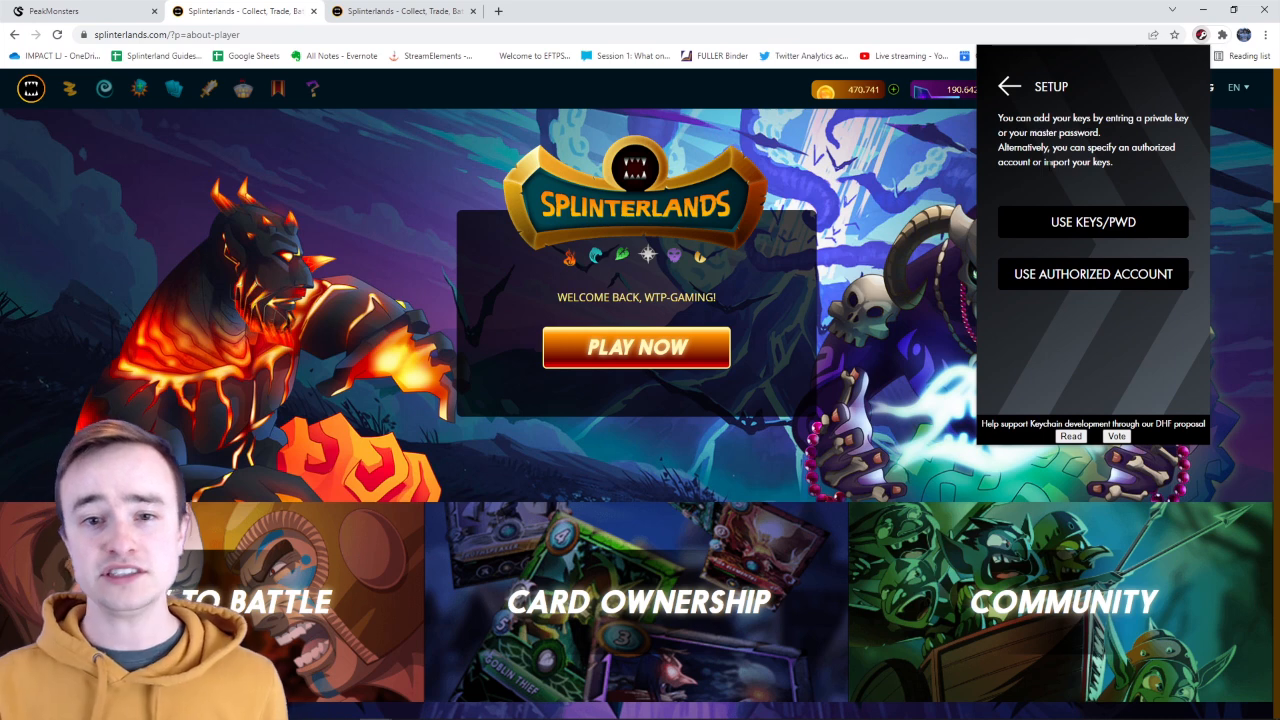
{"action": "mouse_move", "coordinate": [1164, 48]}
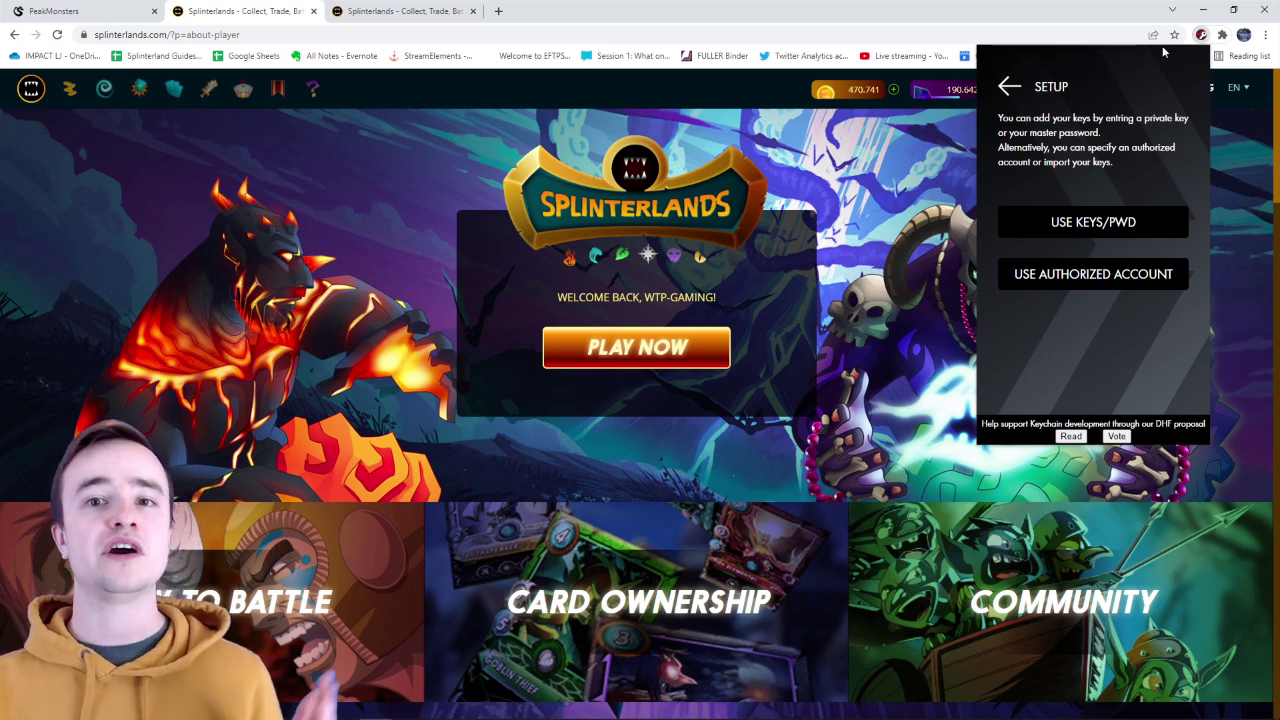
{"action": "mouse_move", "coordinate": [1106, 238]}
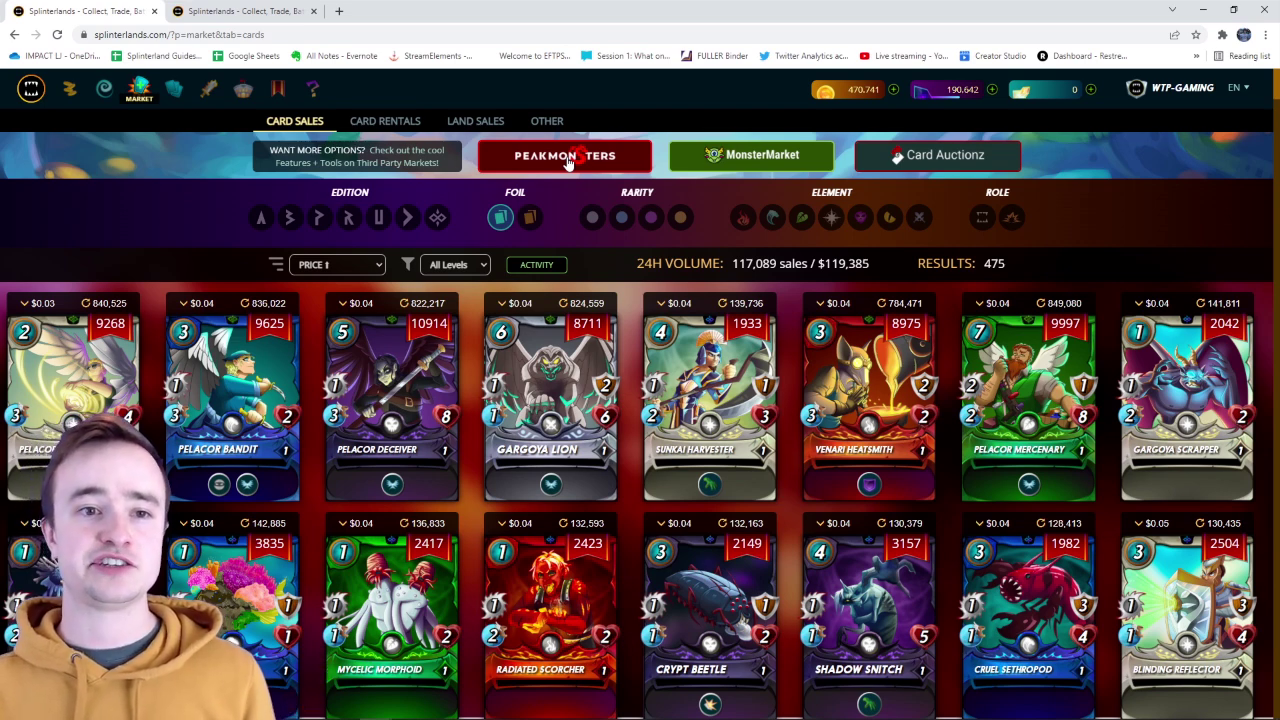
{"action": "mouse_move", "coordinate": [754, 172]}
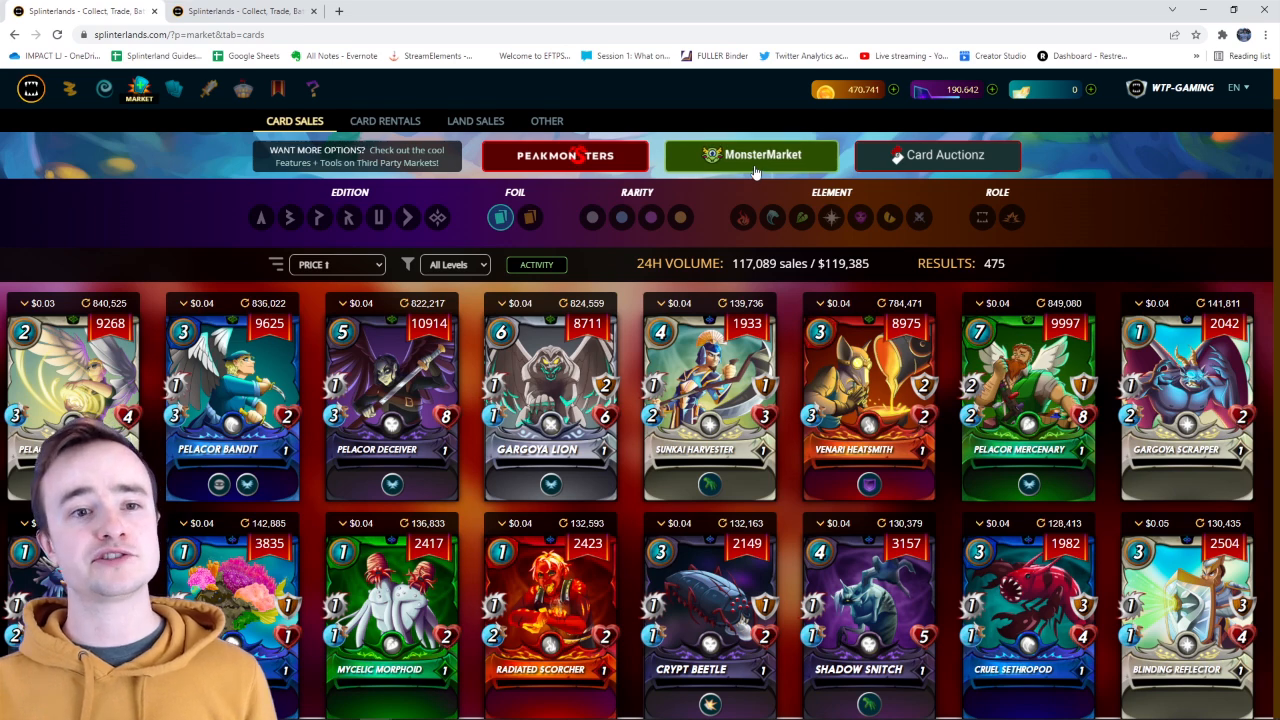
Step: Log into MonsterMarket as wtp-gaming via Keychain signature and scroll to the Uraeus listings
{"action": "left_click", "coordinate": [752, 156]}
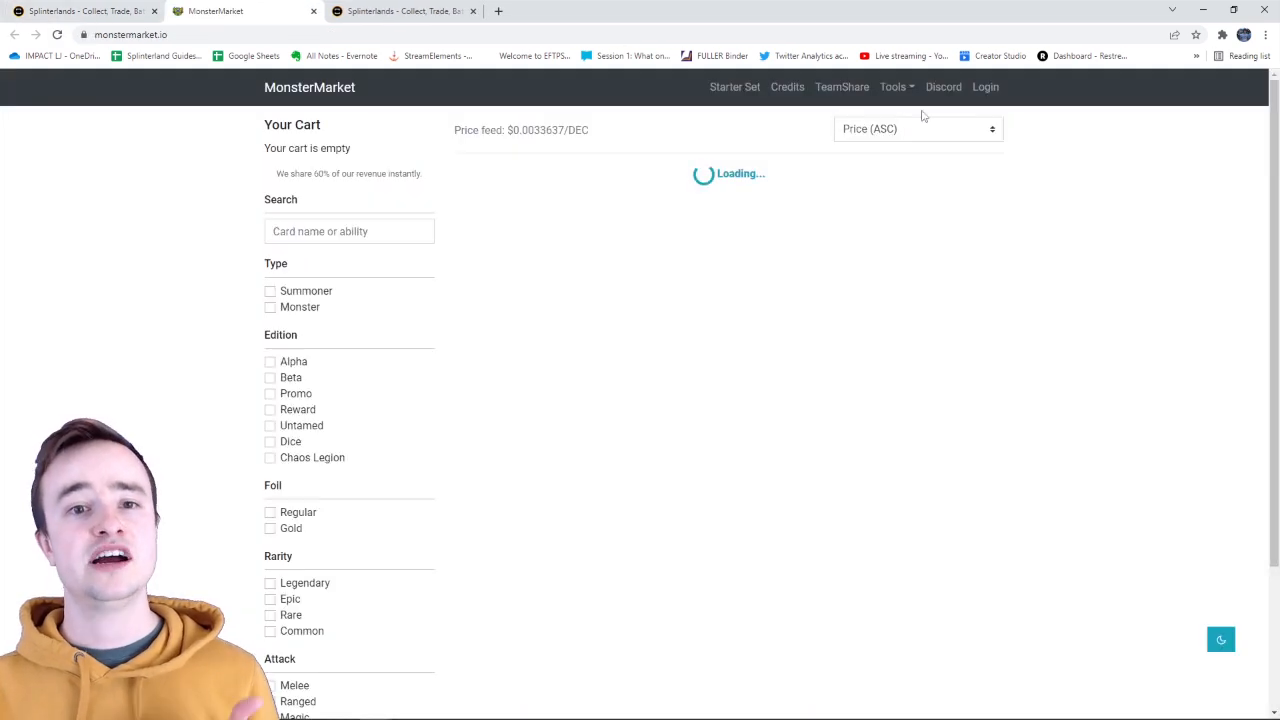
{"action": "left_click", "coordinate": [984, 88]}
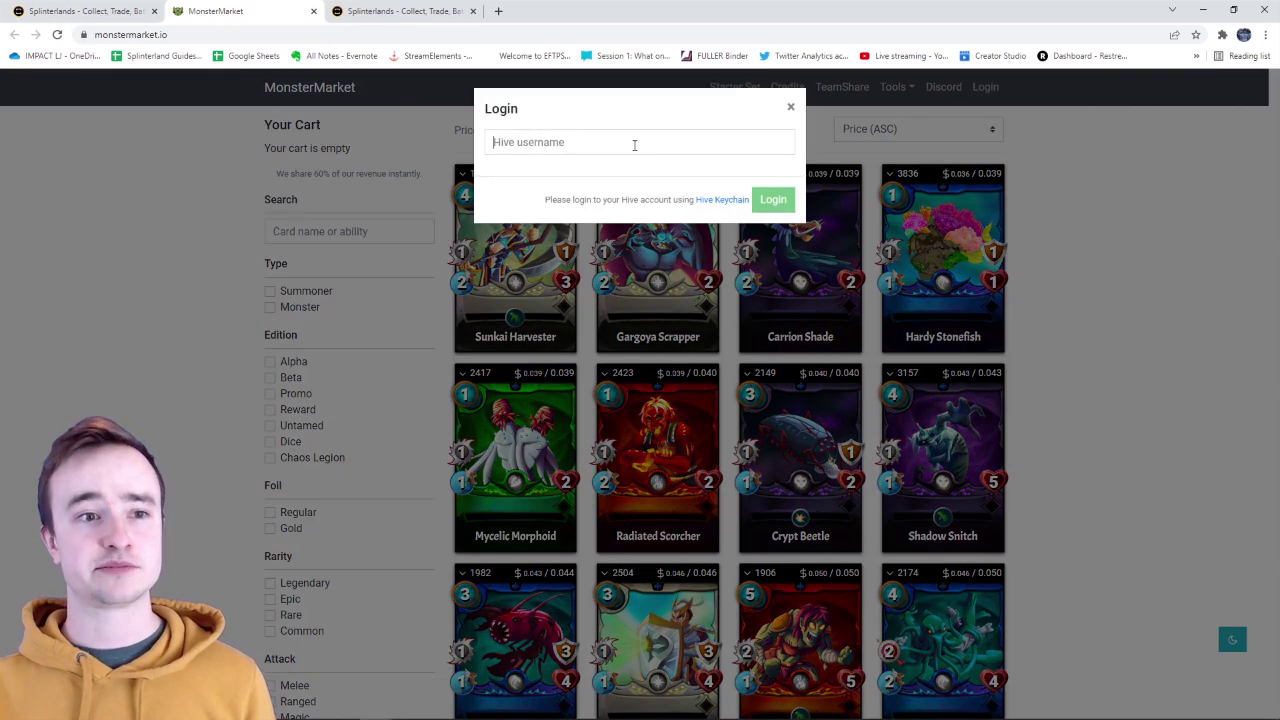
{"action": "type", "text": "wpt"}
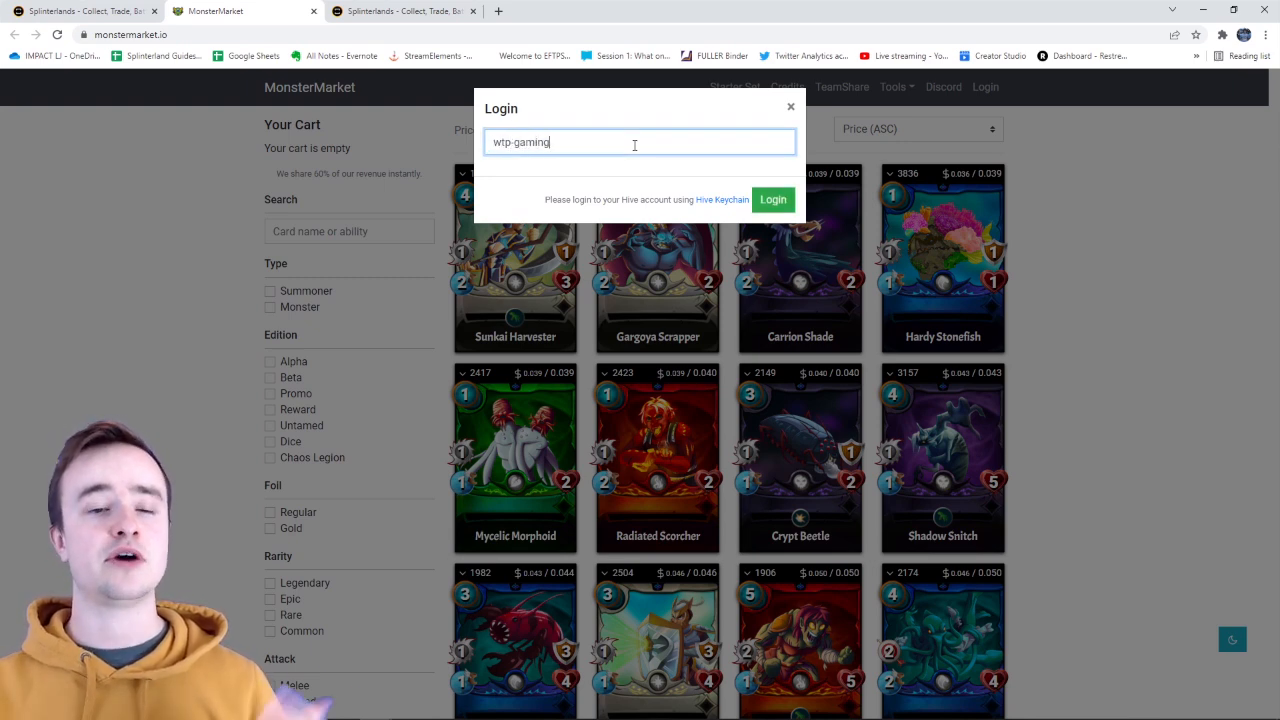
{"action": "left_click", "coordinate": [772, 200]}
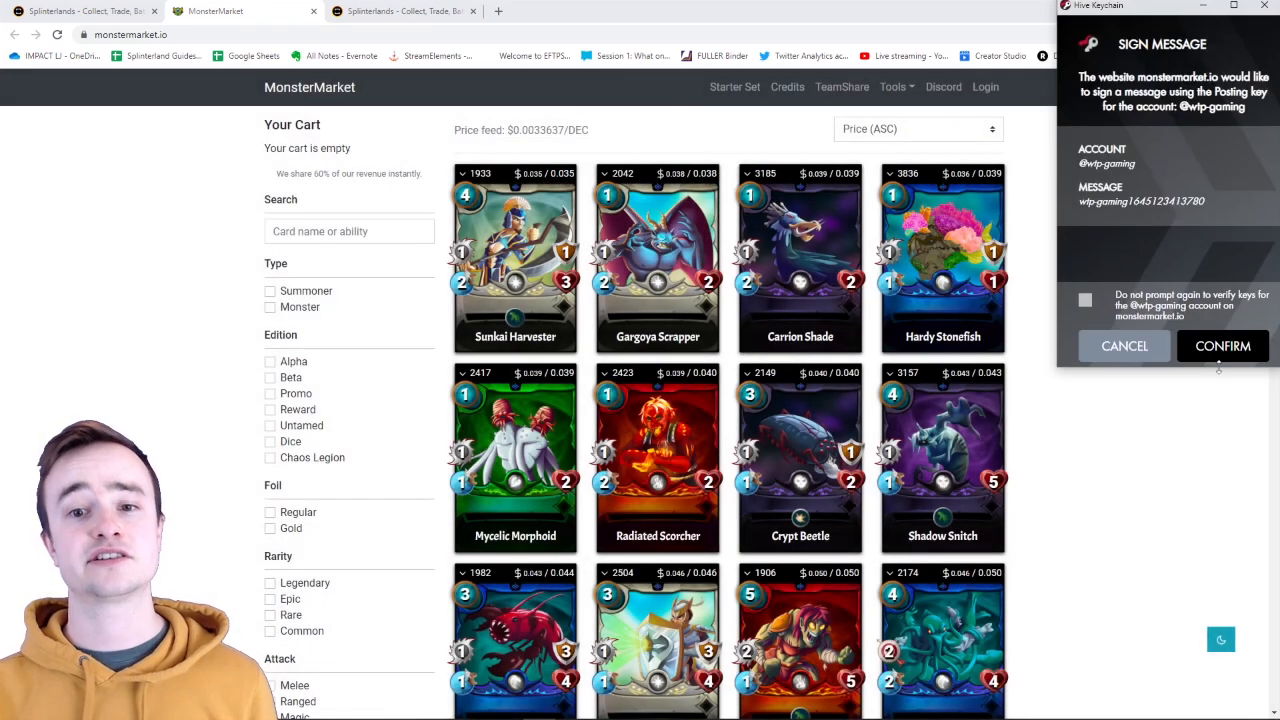
{"action": "left_click", "coordinate": [1224, 346]}
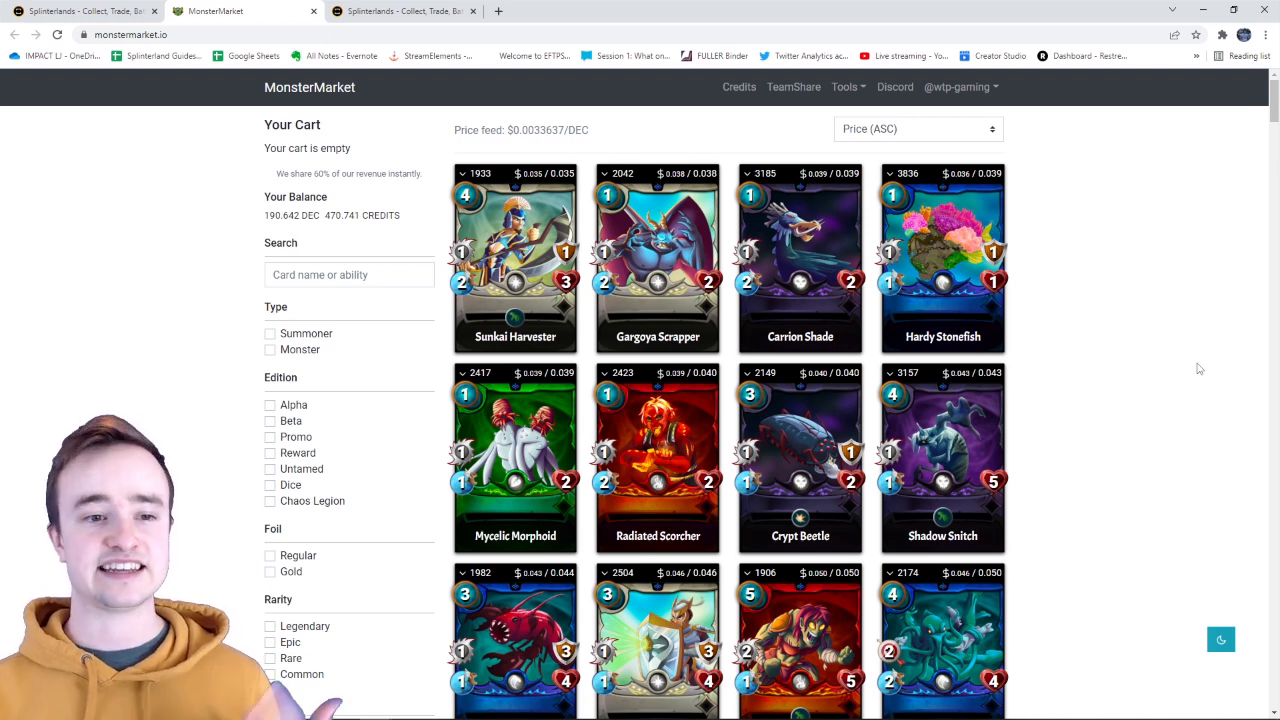
{"action": "scroll", "scroll_direction": "down", "scroll_amount": 3}
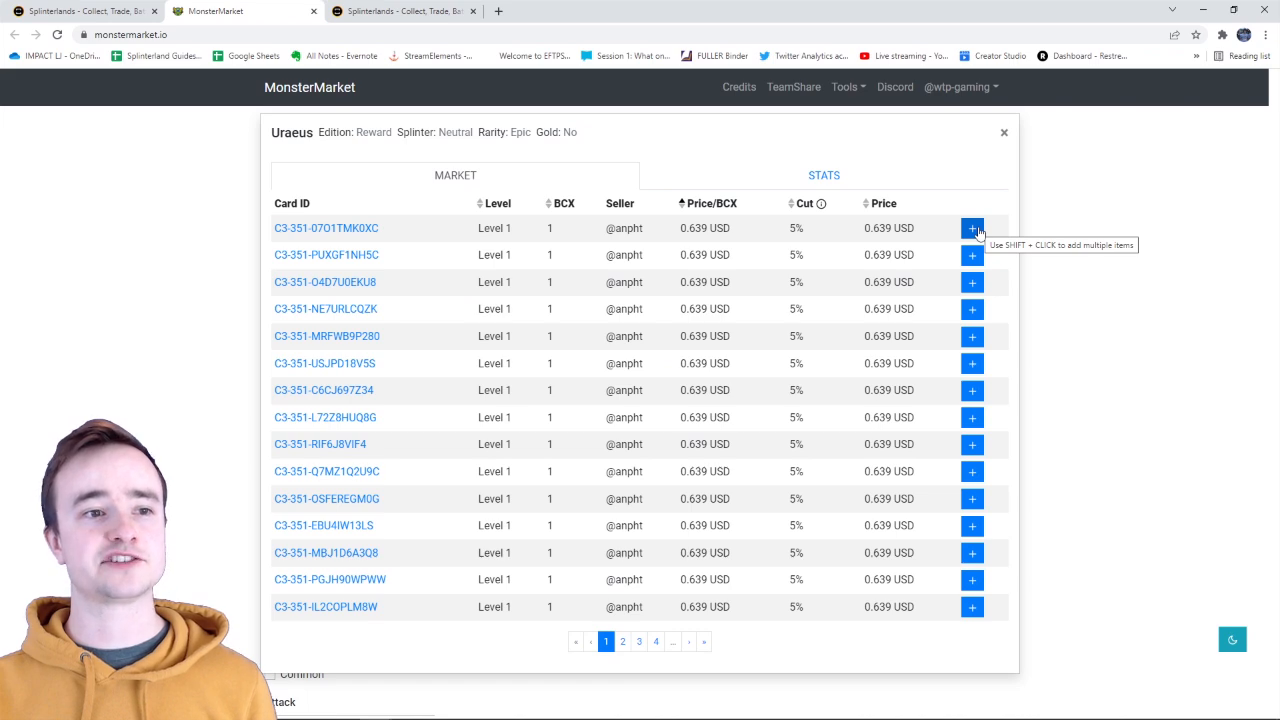
Step: Add the first level 1 Uraeus listing to the cart and pay in DEC
{"action": "left_click", "coordinate": [972, 228]}
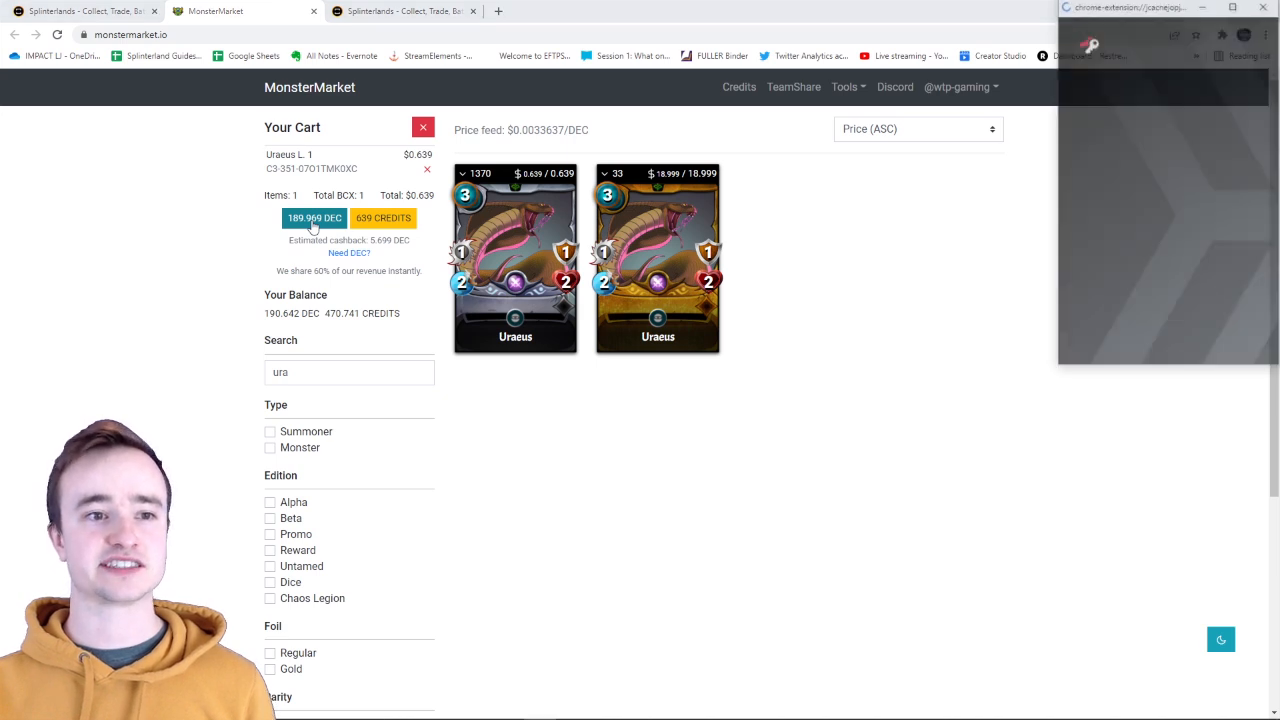
{"action": "left_click", "coordinate": [314, 216]}
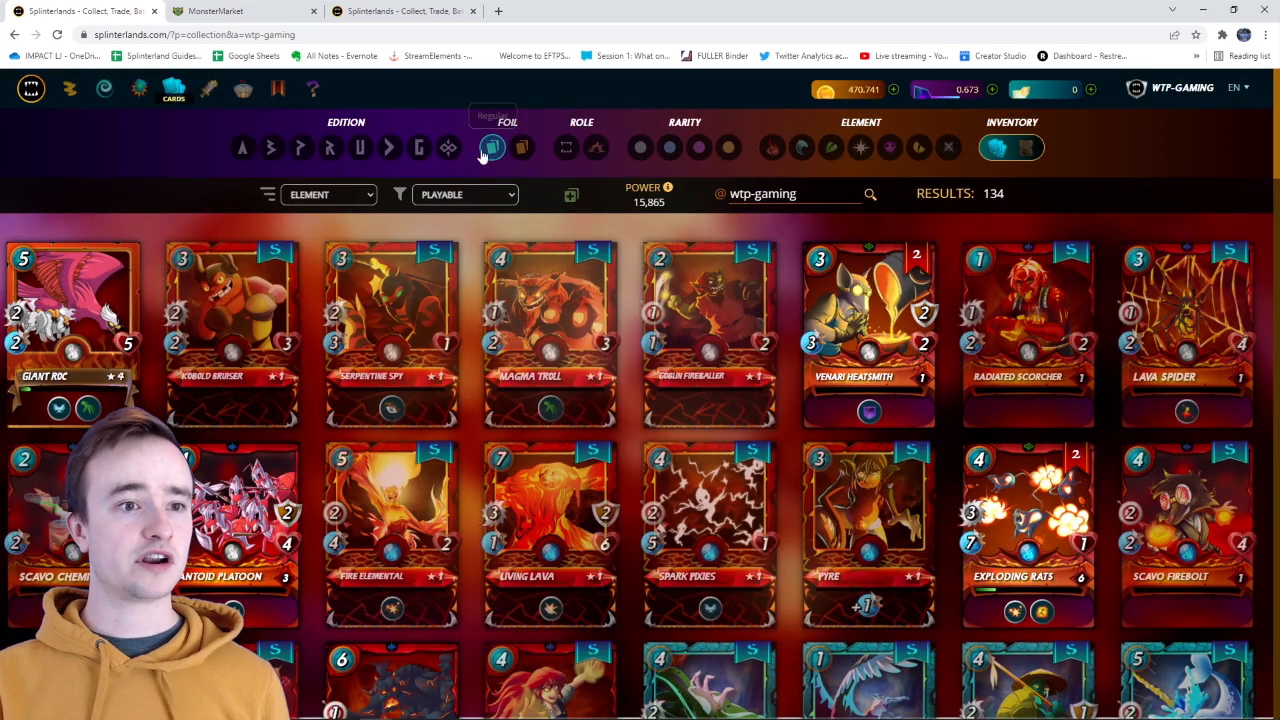
Step: Go to the Splinterlands Market and follow the PeakMonsters banner under Card Sales
{"action": "left_click", "coordinate": [698, 148]}
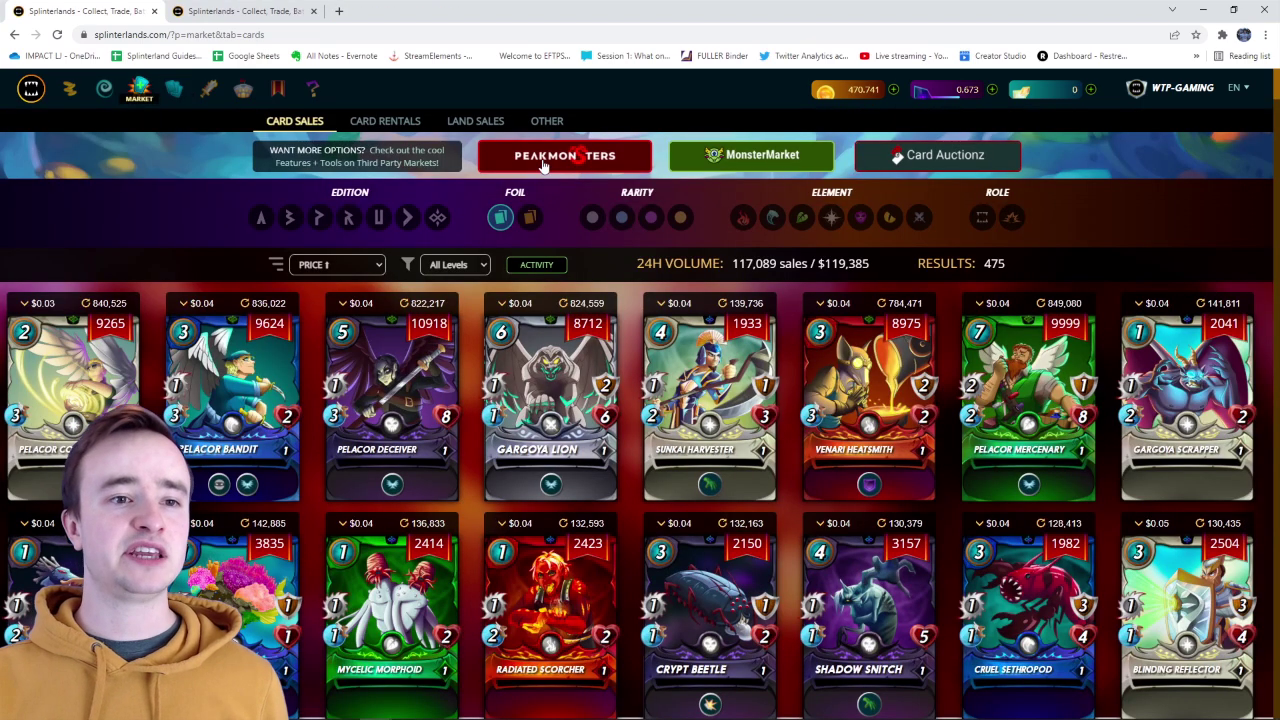
{"action": "left_click", "coordinate": [566, 156]}
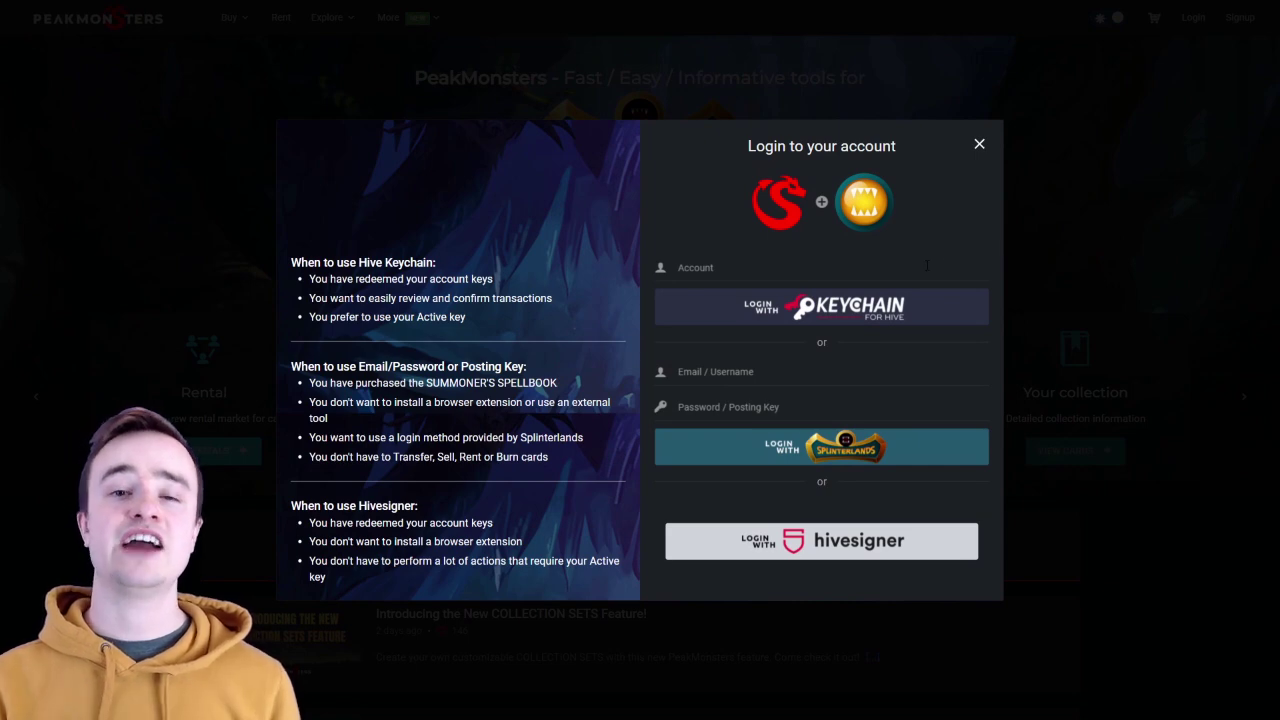
Step: Log into PeakMonsters with Keychain, confirm Verify Key, and open the Rent board
{"action": "left_click", "coordinate": [820, 306]}
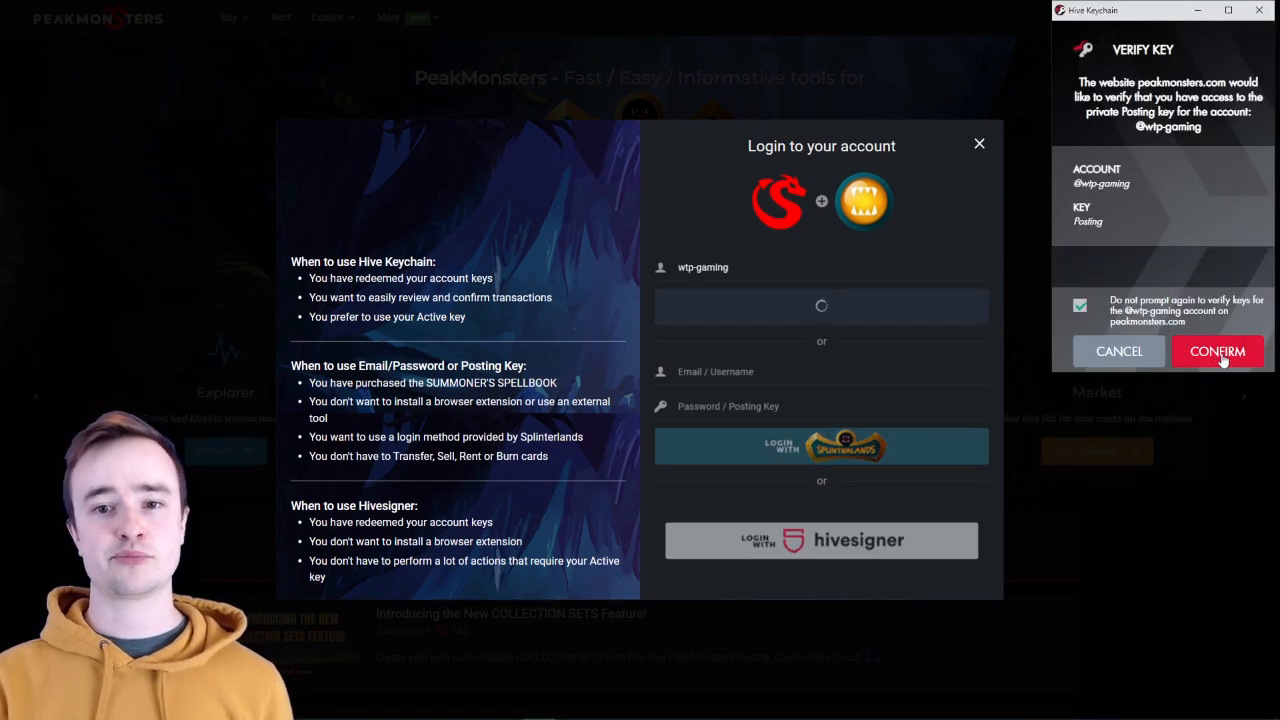
{"action": "left_click", "coordinate": [1216, 352]}
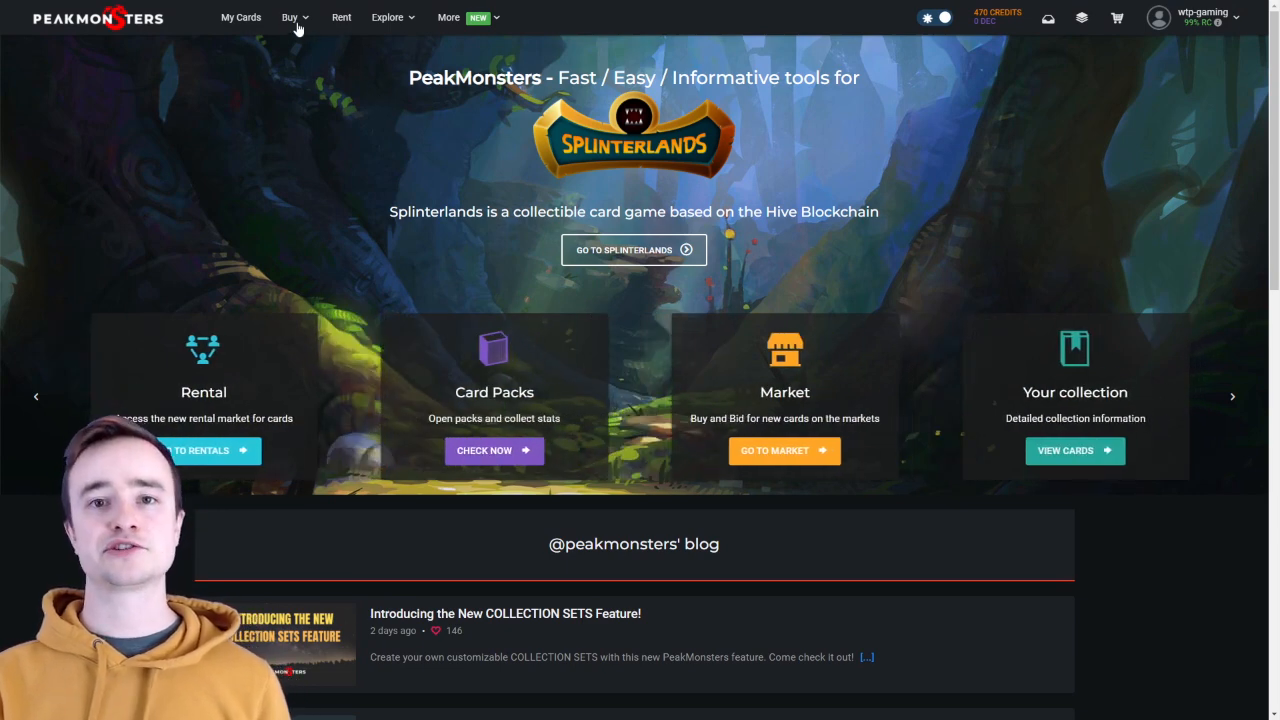
{"action": "left_click", "coordinate": [342, 18]}
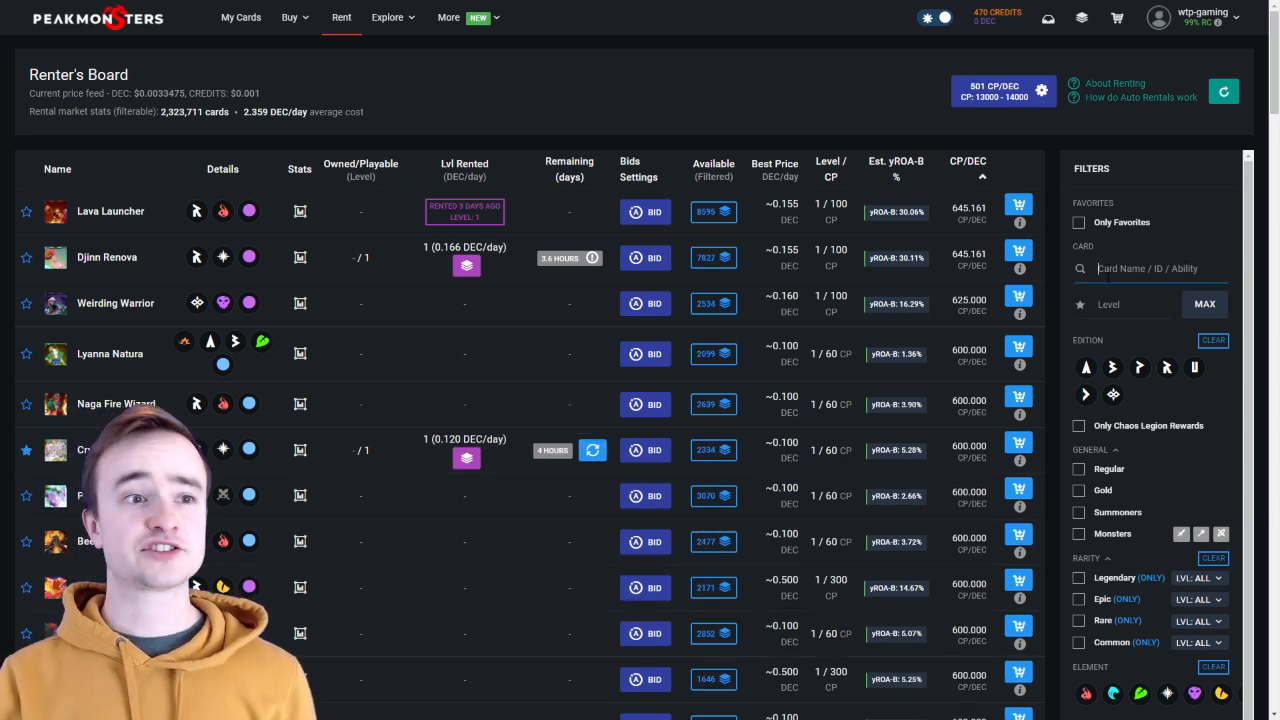
Step: Filter the Renter's Board to Only Favorites, searching 'cry', and cart each favorited card row
{"action": "type", "text": "cry"}
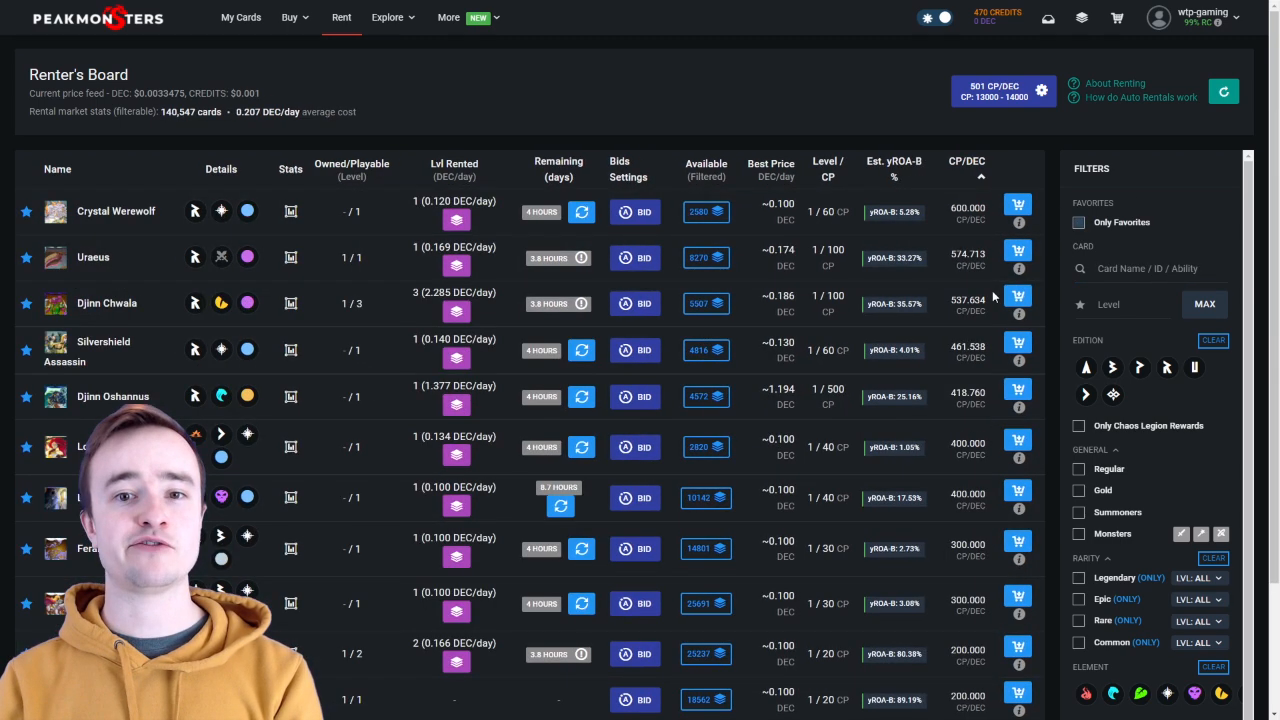
{"action": "scroll", "scroll_direction": "down", "scroll_amount": 3}
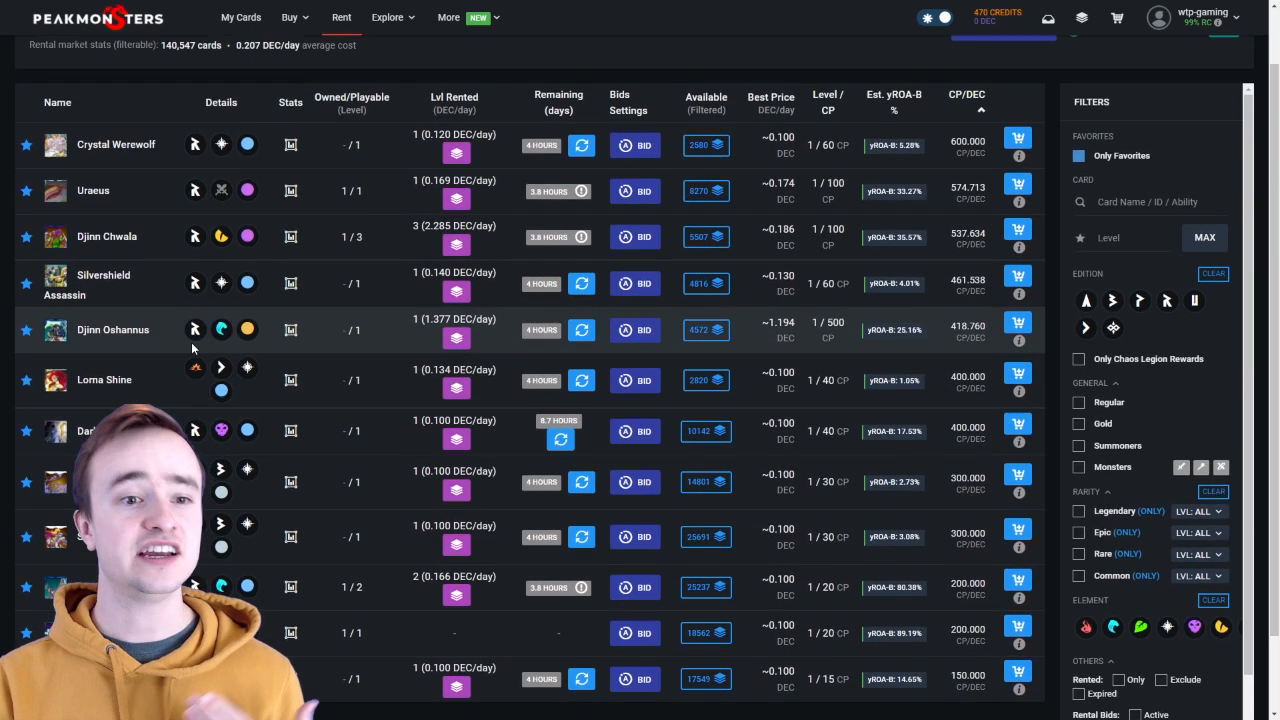
{"action": "scroll", "scroll_direction": "down", "scroll_amount": 3}
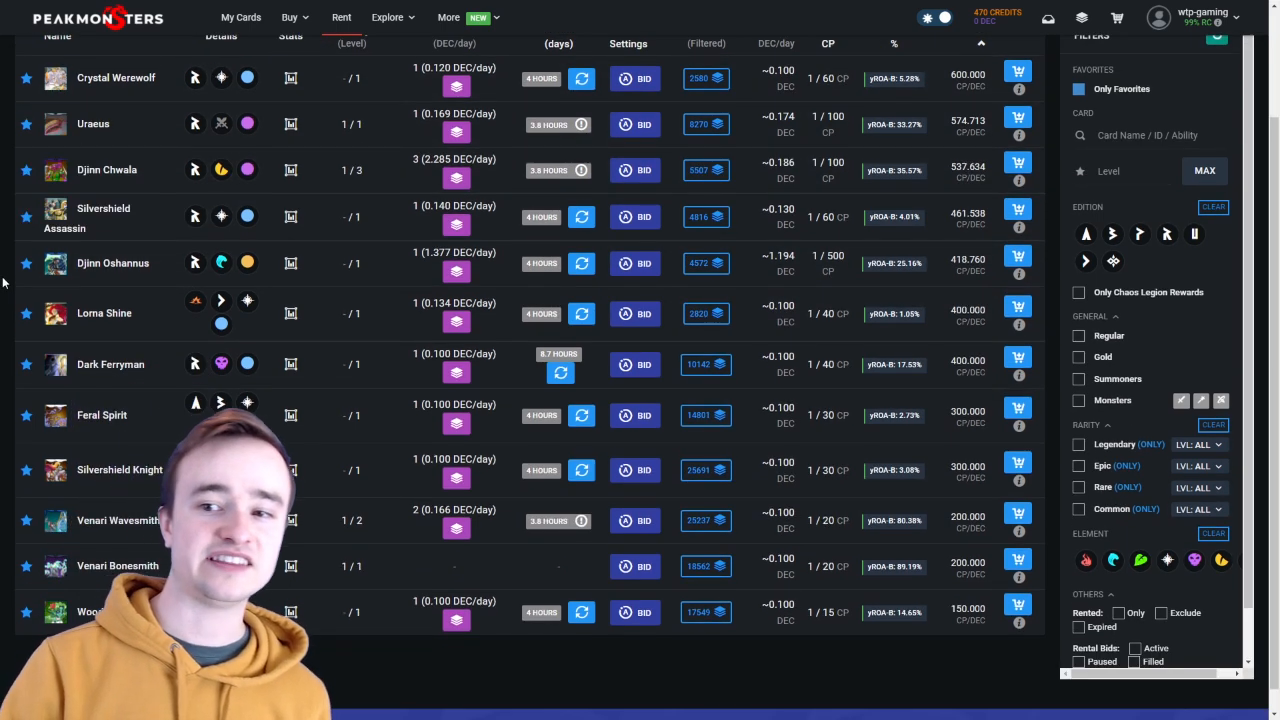
{"action": "scroll", "scroll_direction": "down", "scroll_amount": 3}
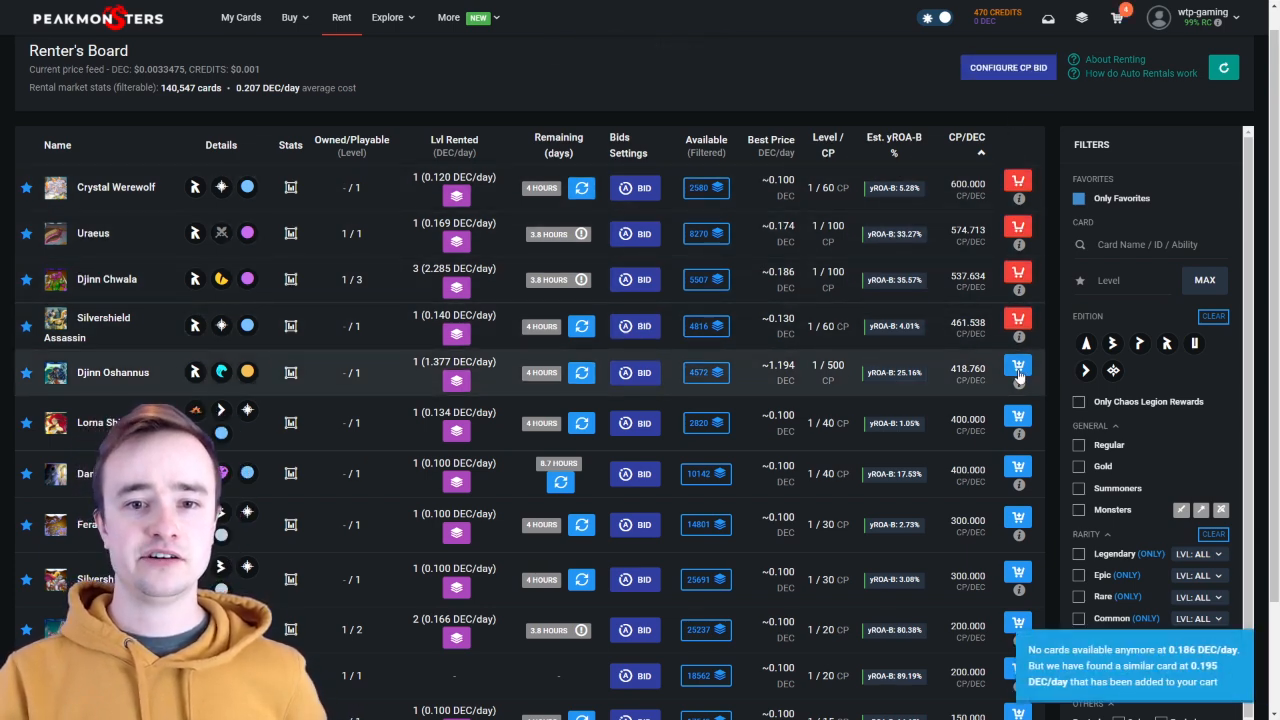
Step: Confirm renting the carted favorites for 3 days with credits, then review the cart's CP and DEC cost
{"action": "scroll", "scroll_direction": "down", "scroll_amount": 3}
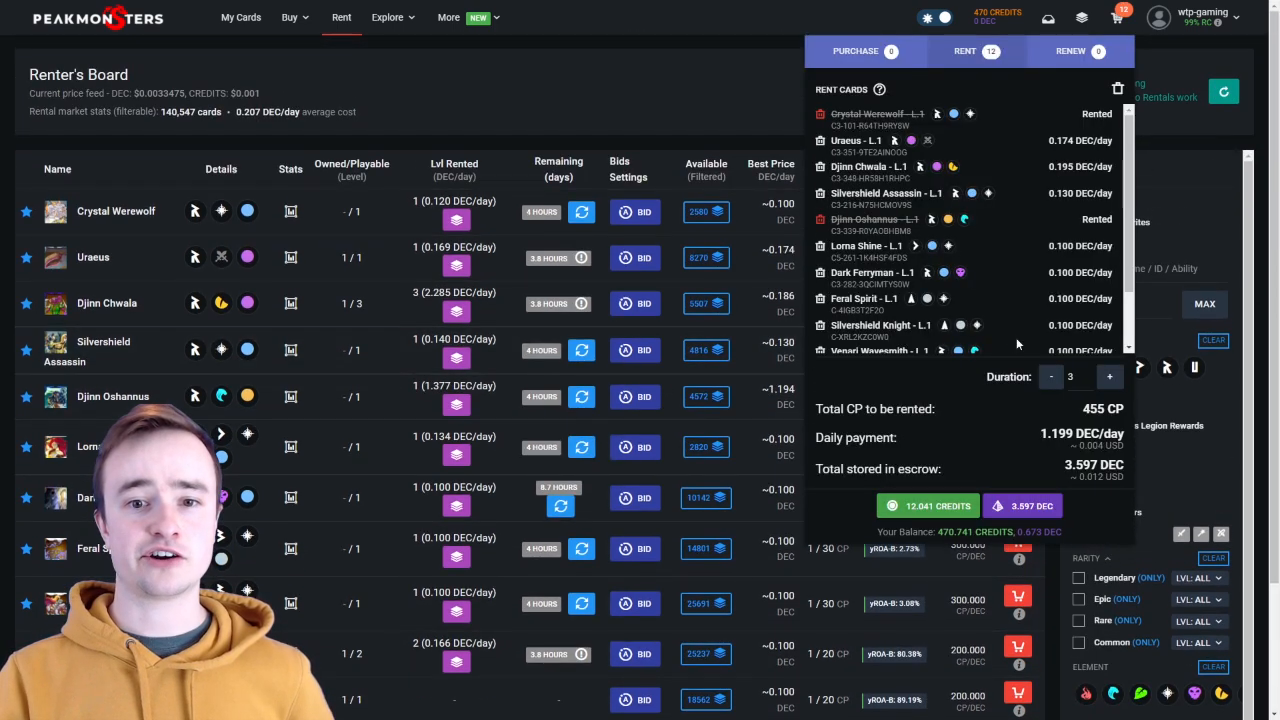
{"action": "left_click", "coordinate": [1052, 376]}
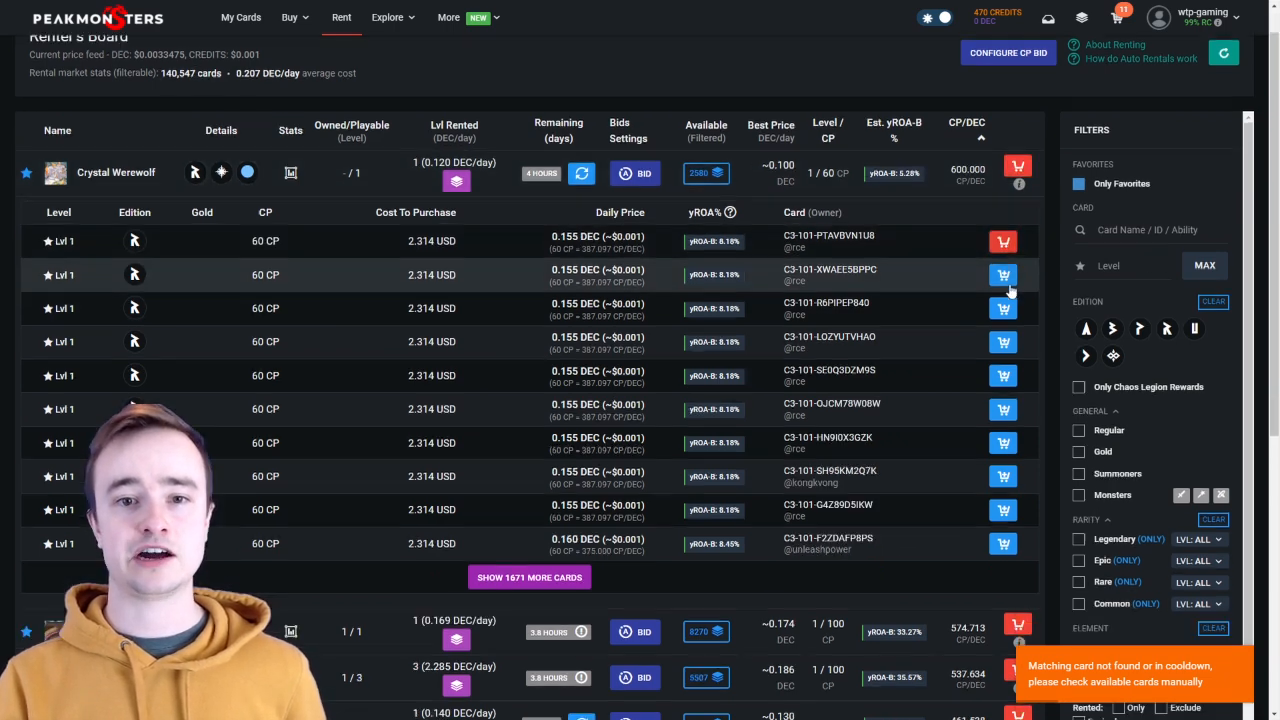
{"action": "scroll", "scroll_direction": "down", "scroll_amount": 3}
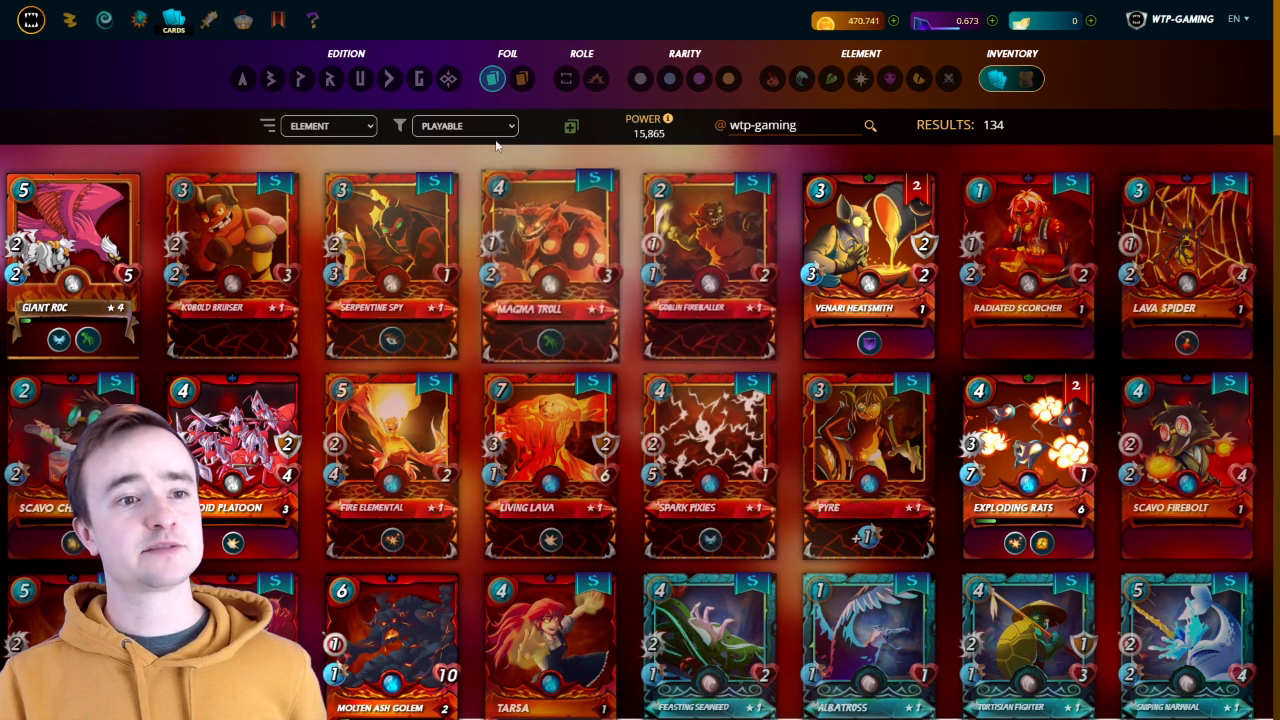
Step: Show the 30 Rented To Me cards in the collection, then go to the Battle page
{"action": "left_click", "coordinate": [464, 124]}
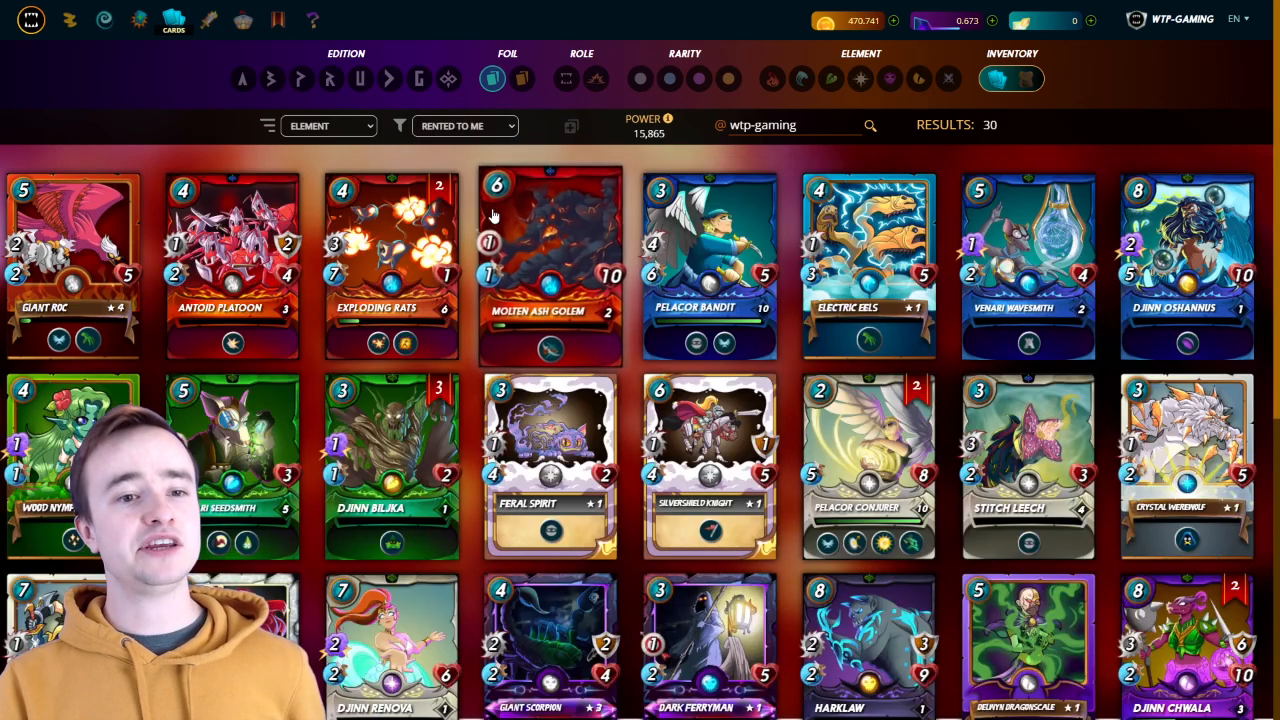
{"action": "scroll", "scroll_direction": "down", "scroll_amount": 3}
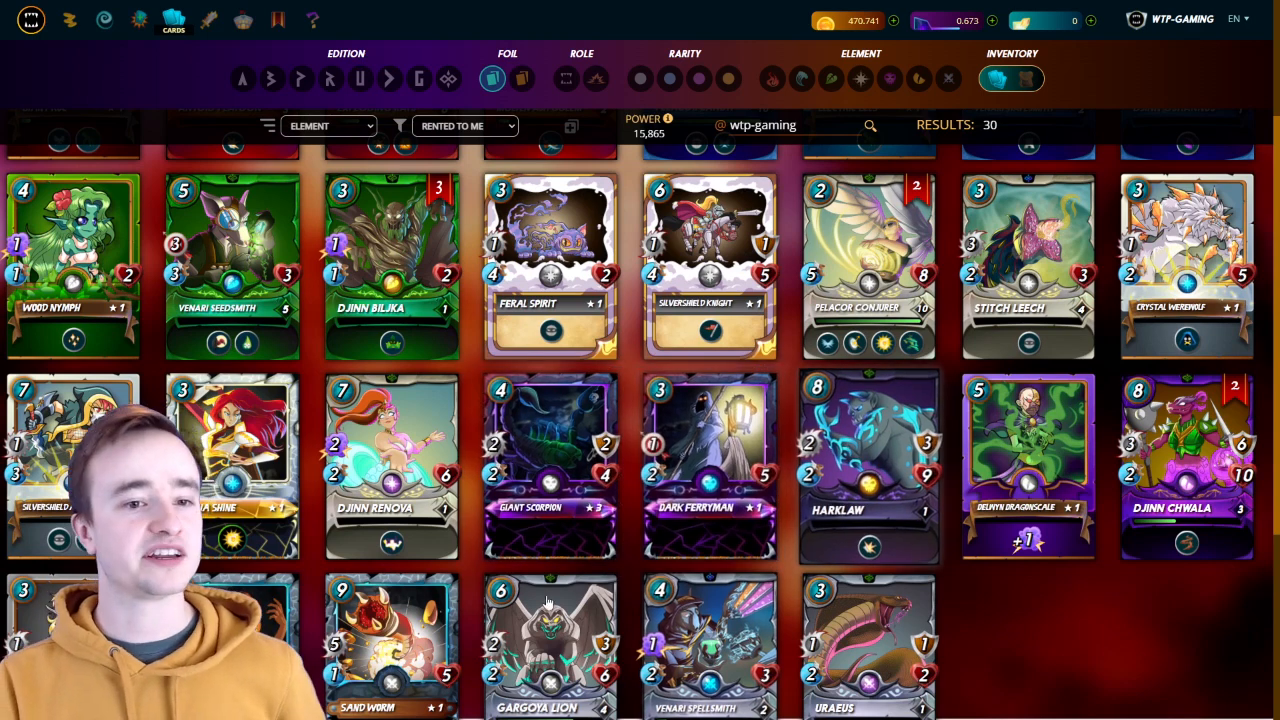
{"action": "scroll", "scroll_direction": "up", "scroll_amount": 3}
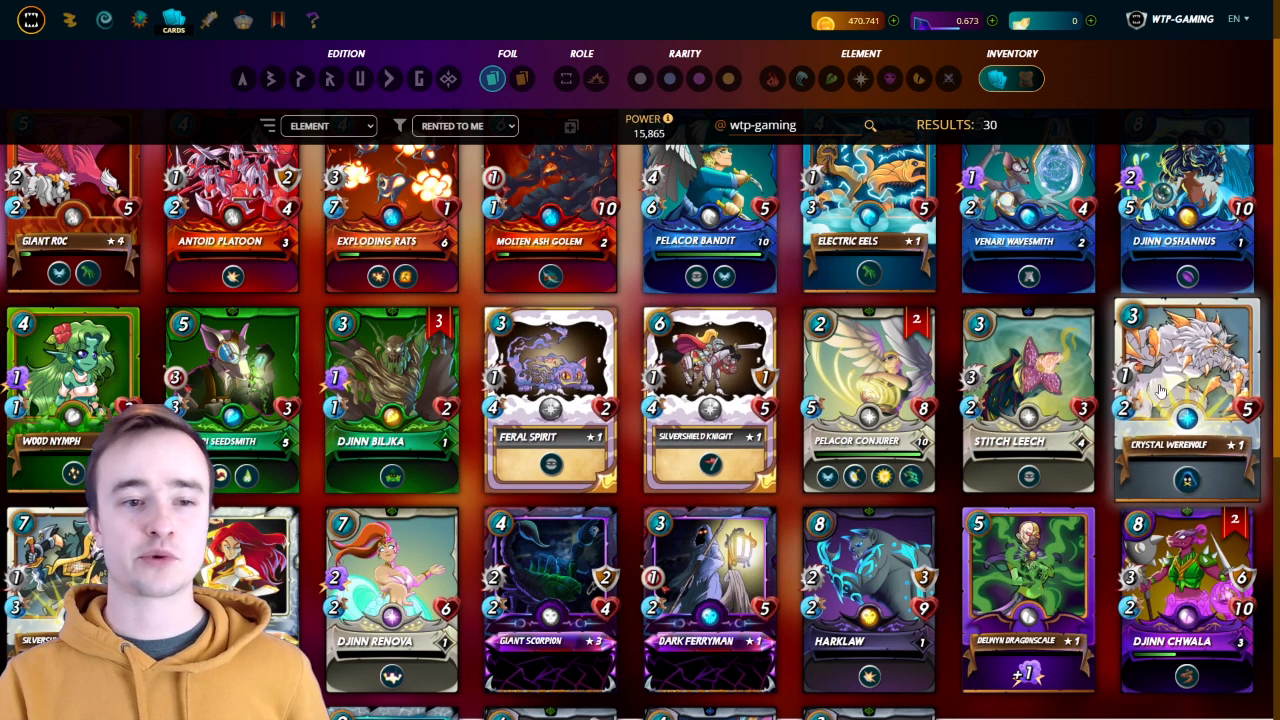
{"action": "scroll", "scroll_direction": "down", "scroll_amount": 3}
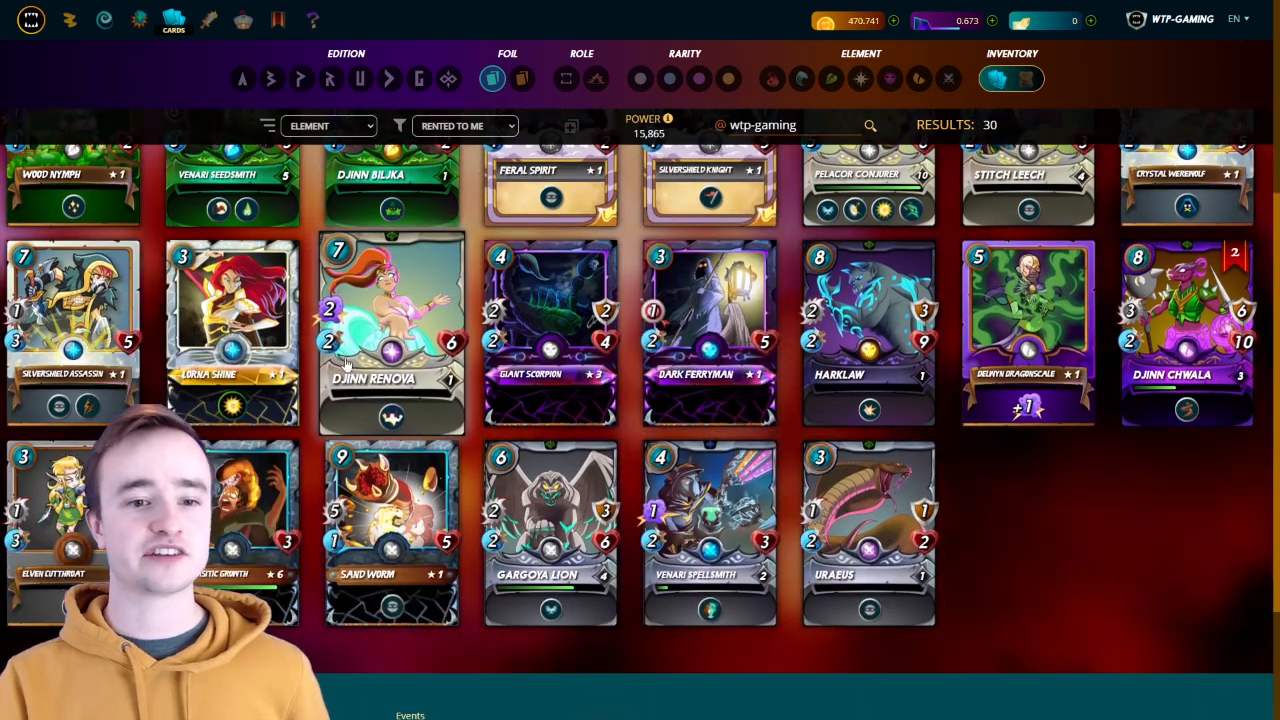
{"action": "left_click", "coordinate": [208, 20]}
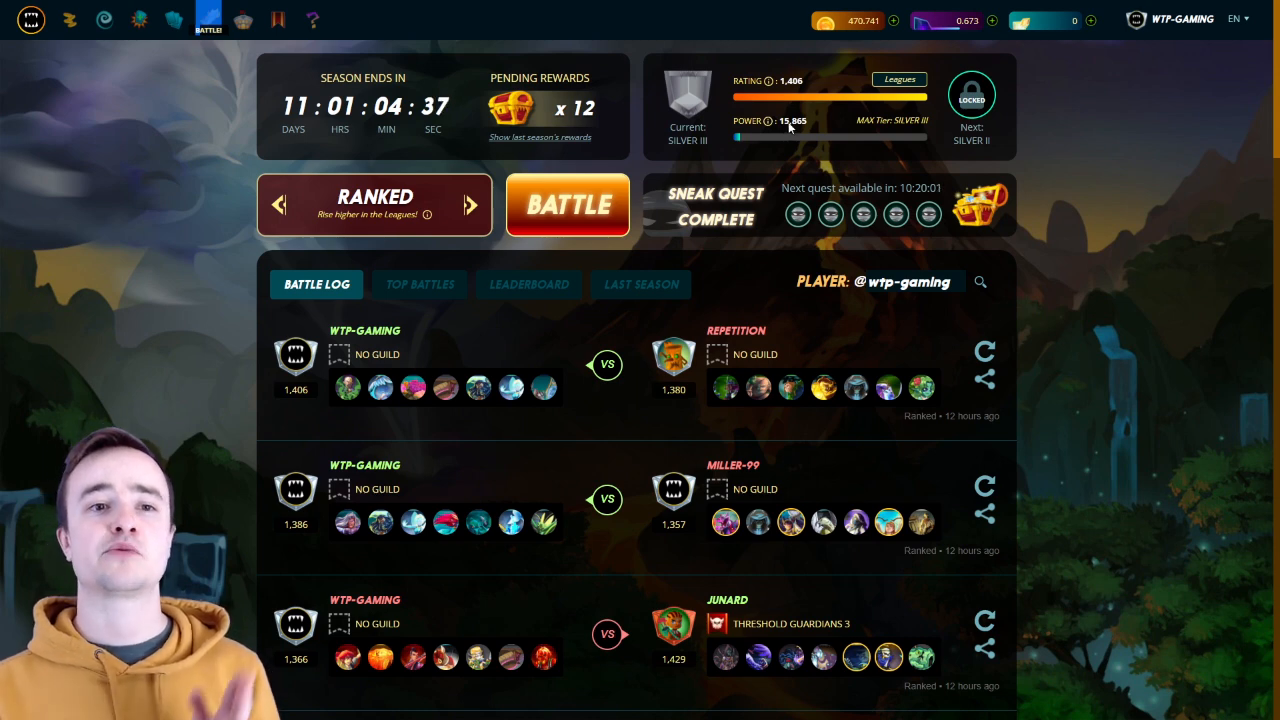
{"action": "left_click", "coordinate": [900, 80]}
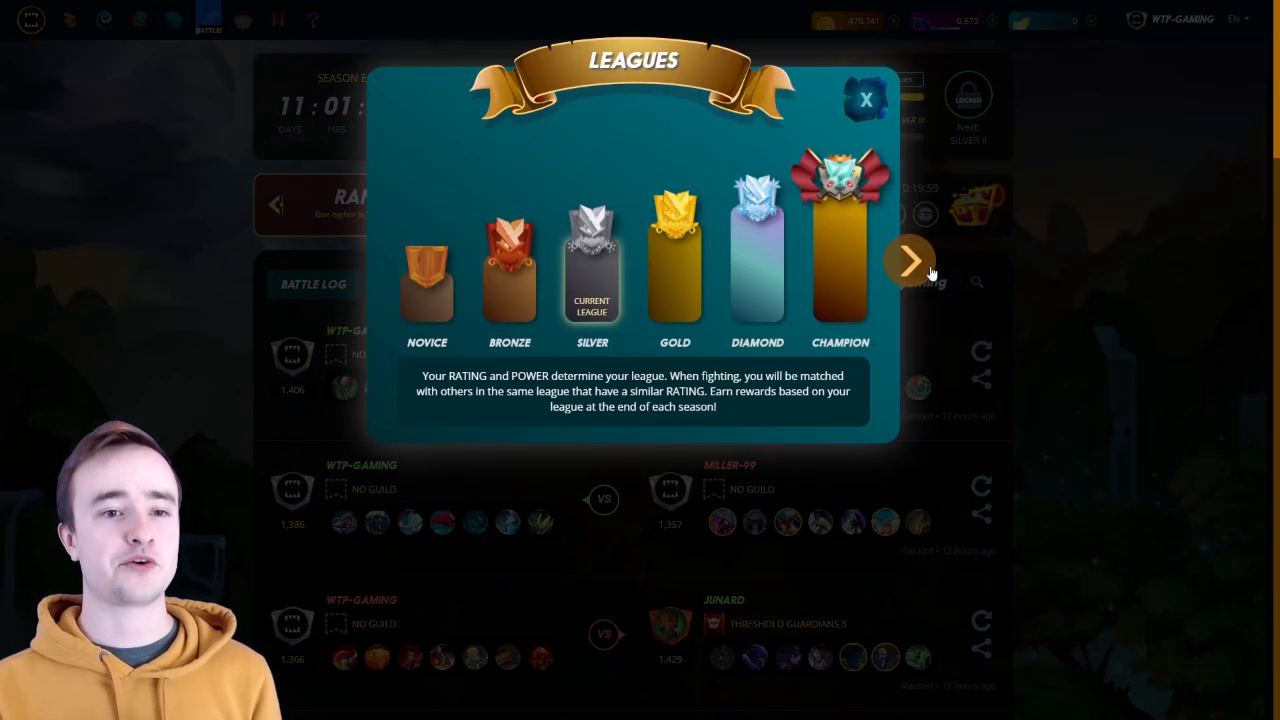
{"action": "left_click", "coordinate": [908, 260]}
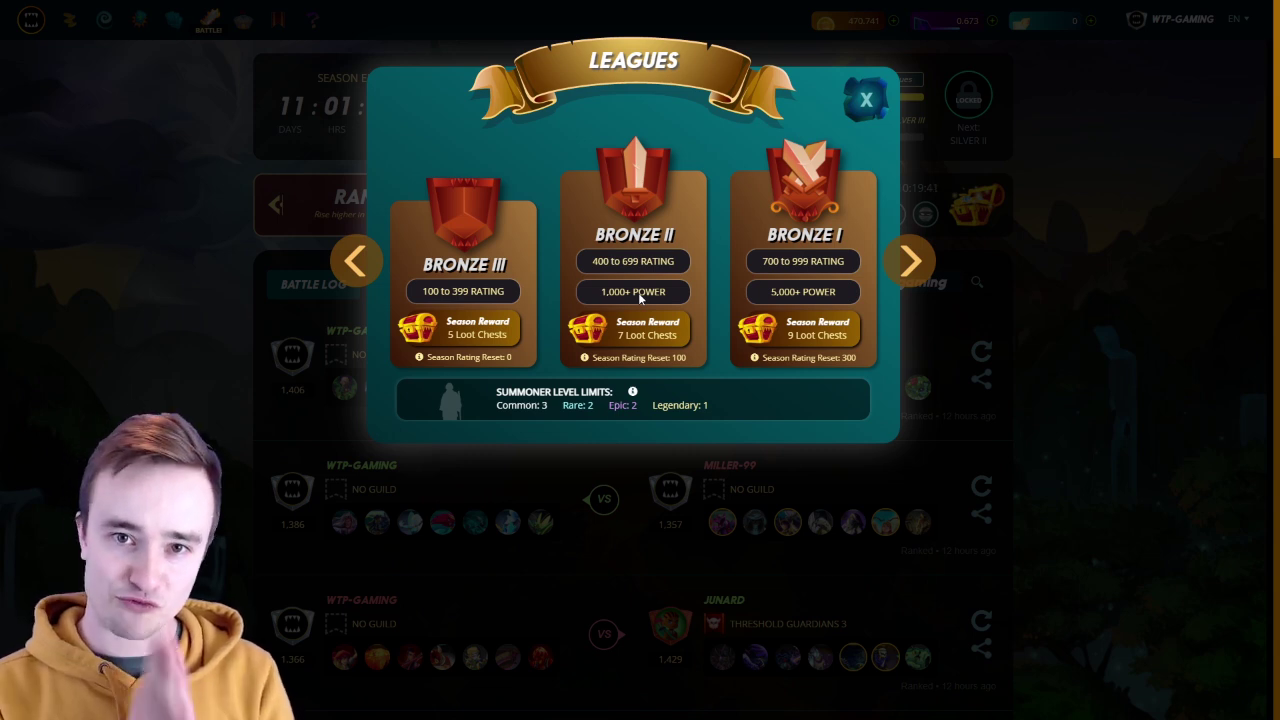
{"action": "left_click", "coordinate": [862, 90]}
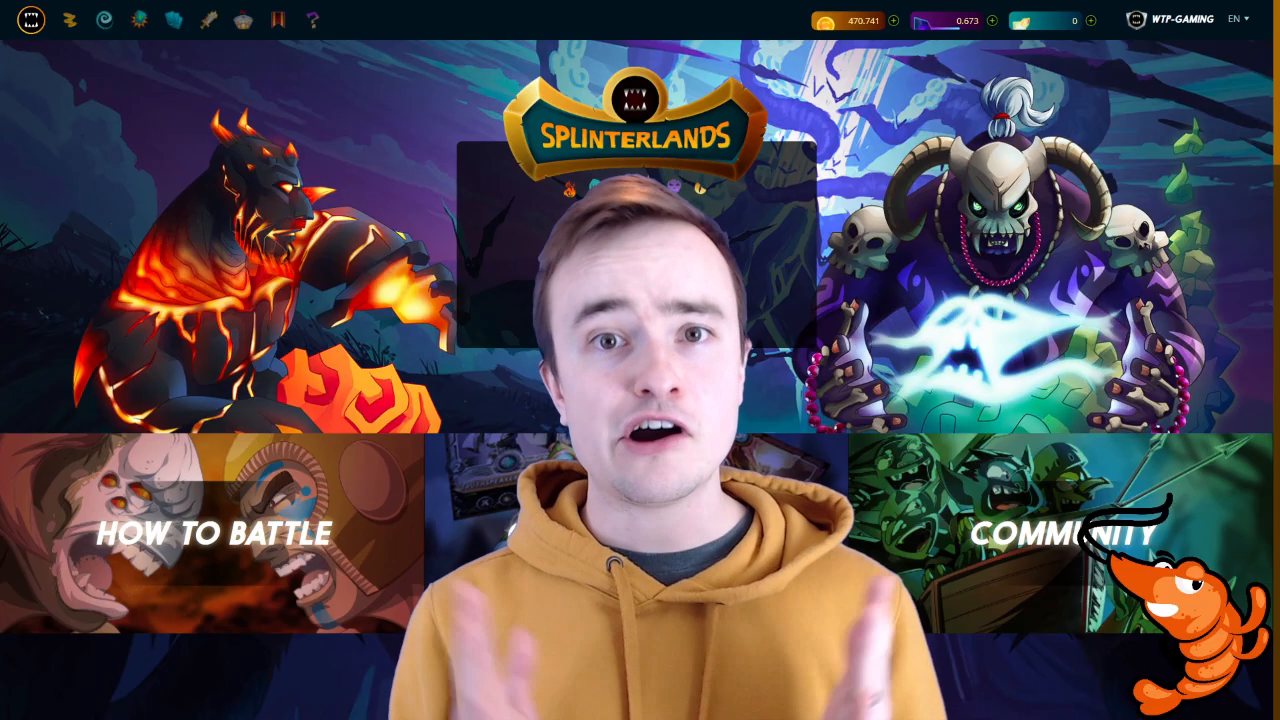